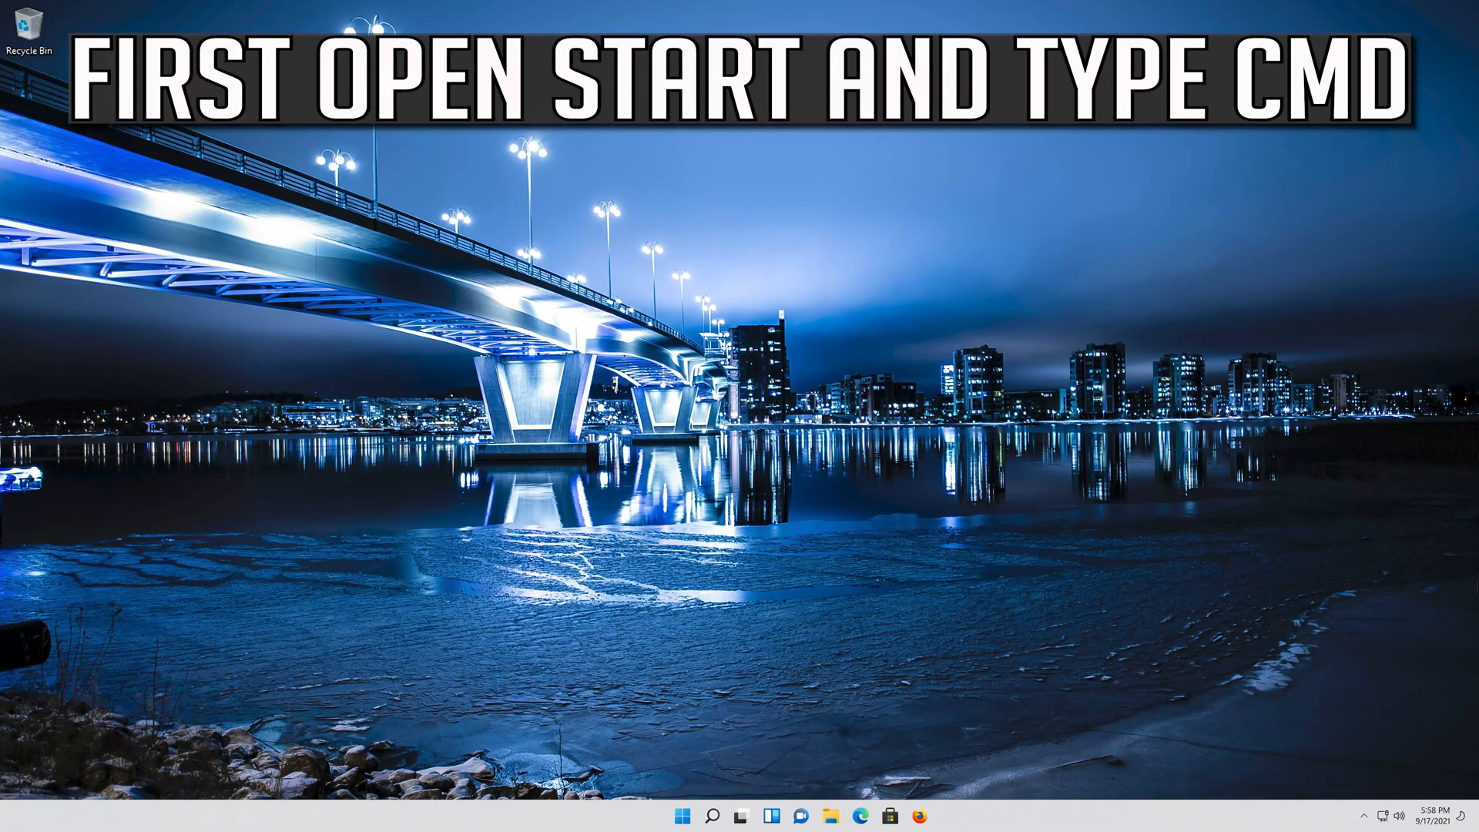
# Launch Command Prompt by searching cmd from the Start menu
pyautogui.click(682, 816)
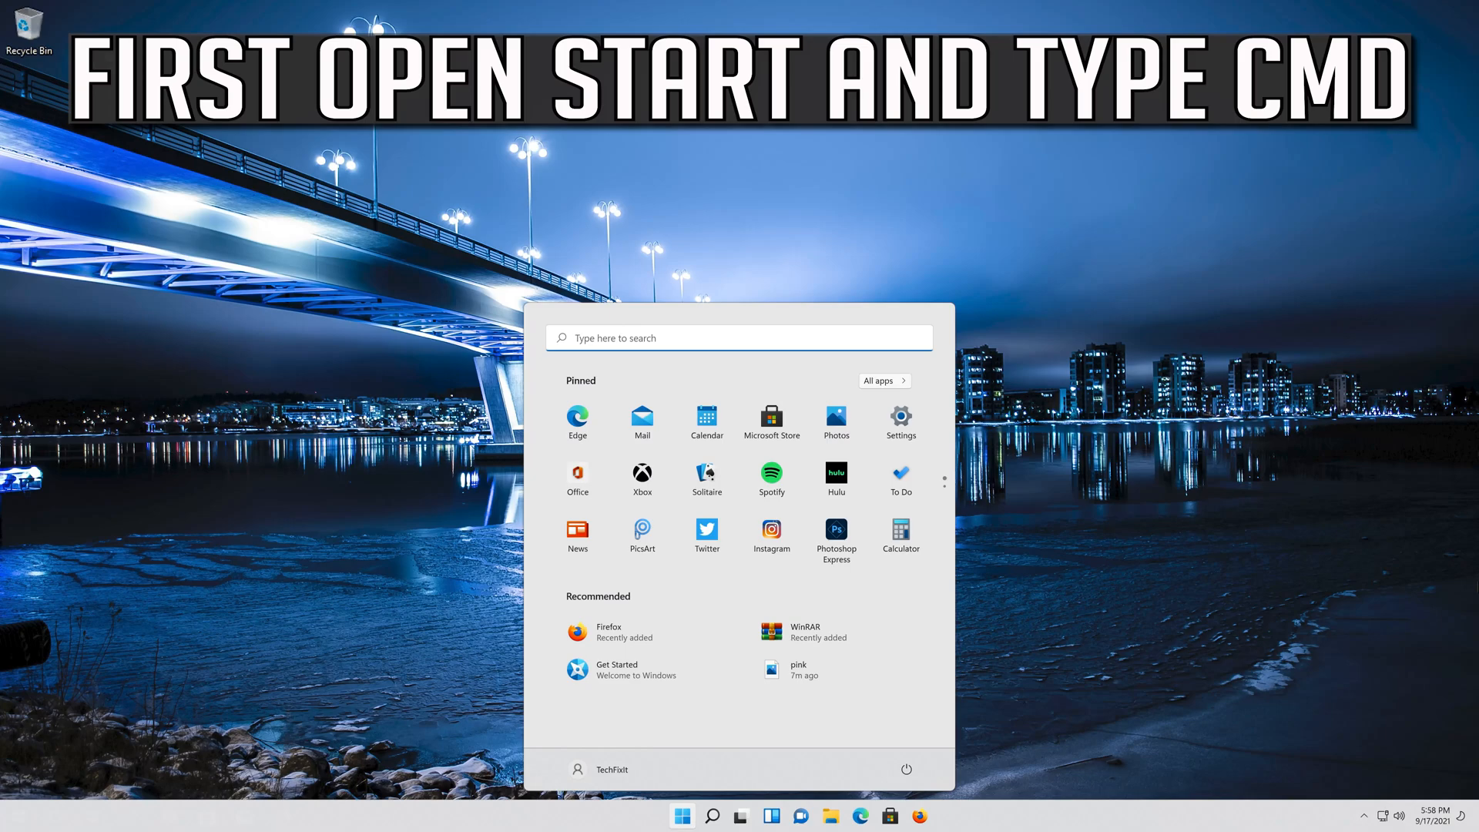
pyautogui.write('cmd')
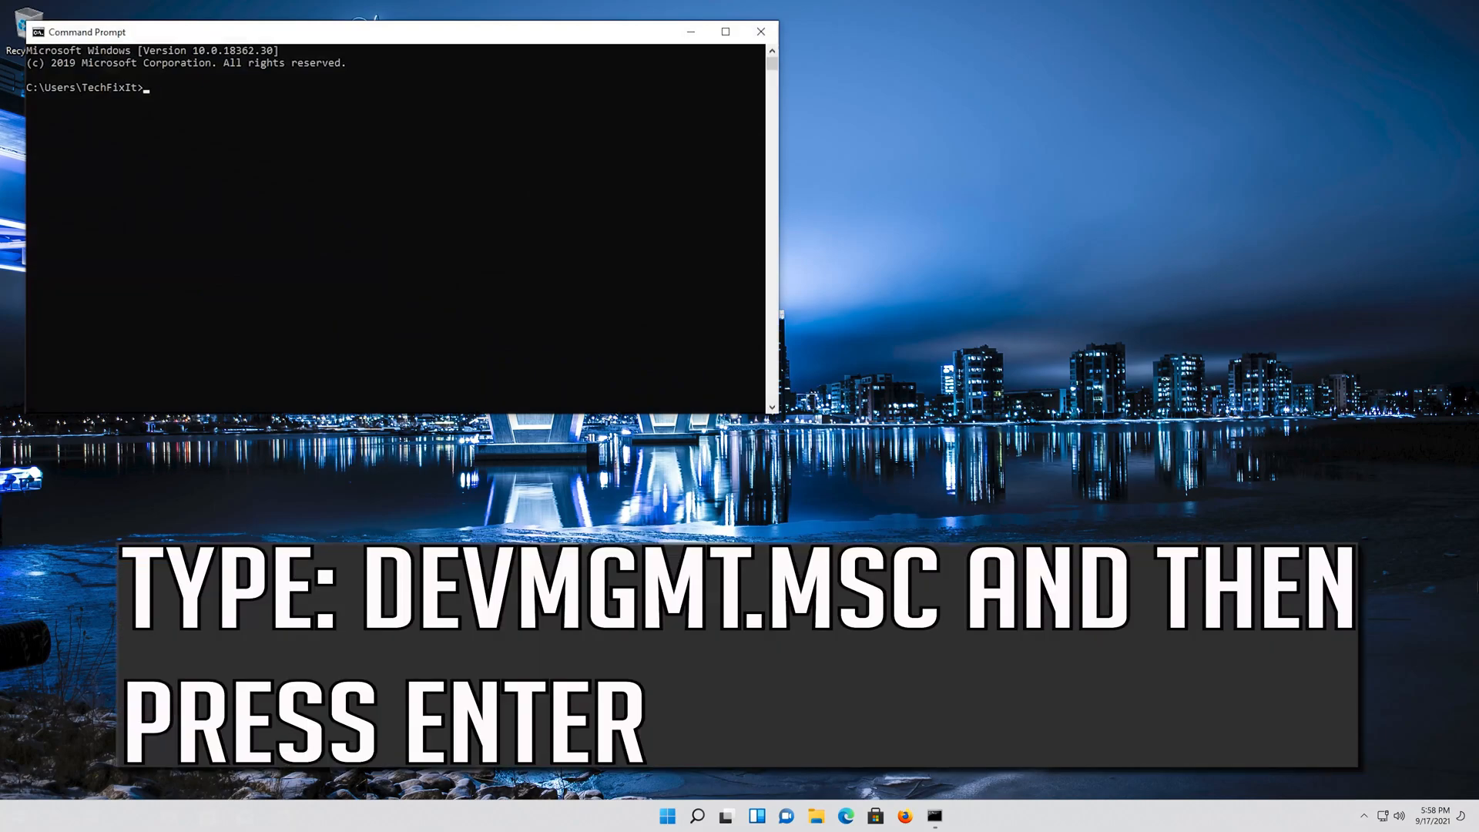
# Run devmgmt.msc from Command Prompt to open Device Manager
pyautogui.write('de')
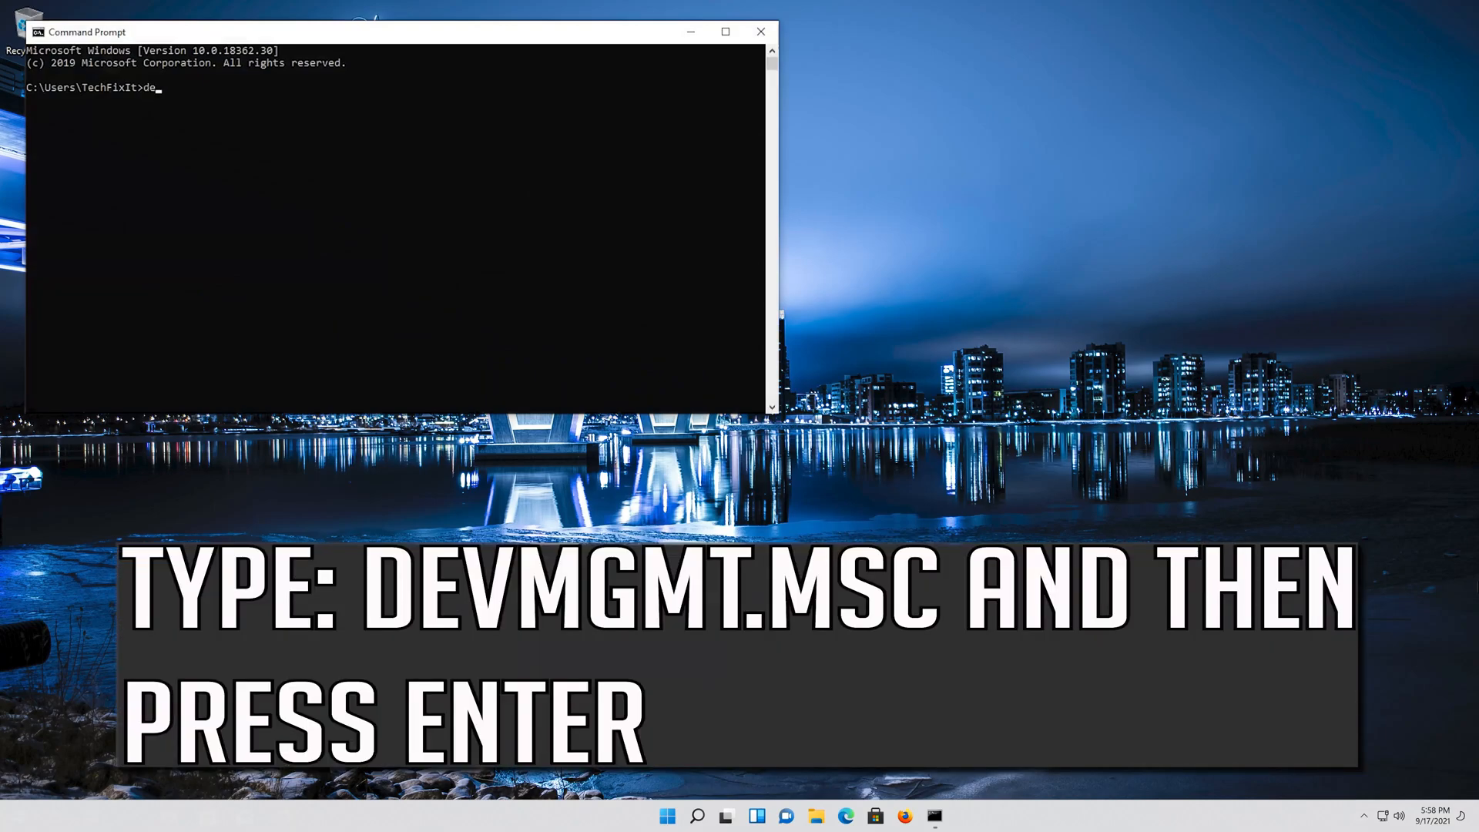
pyautogui.write('vmgm')
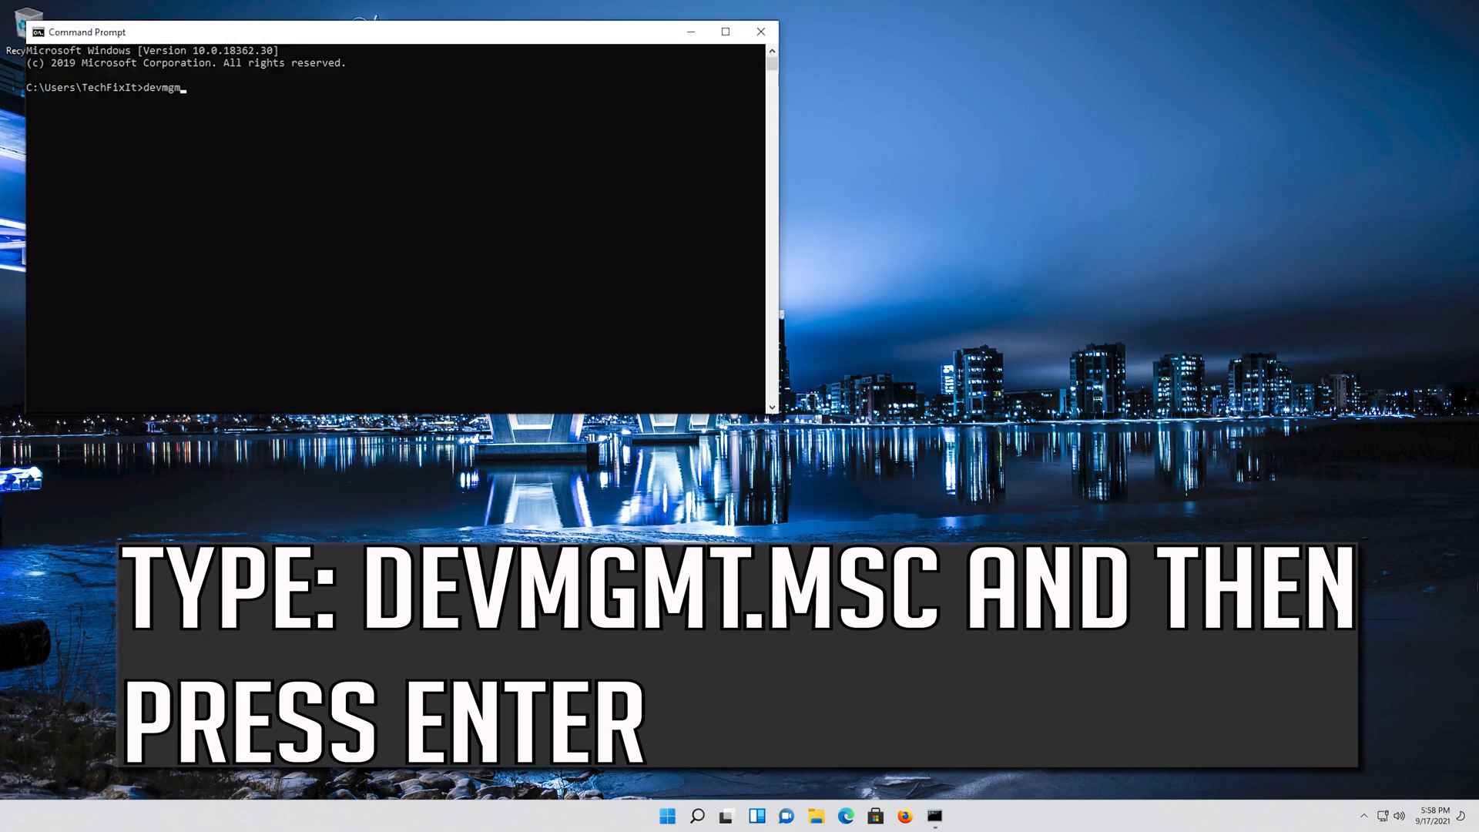
pyautogui.write('t.')
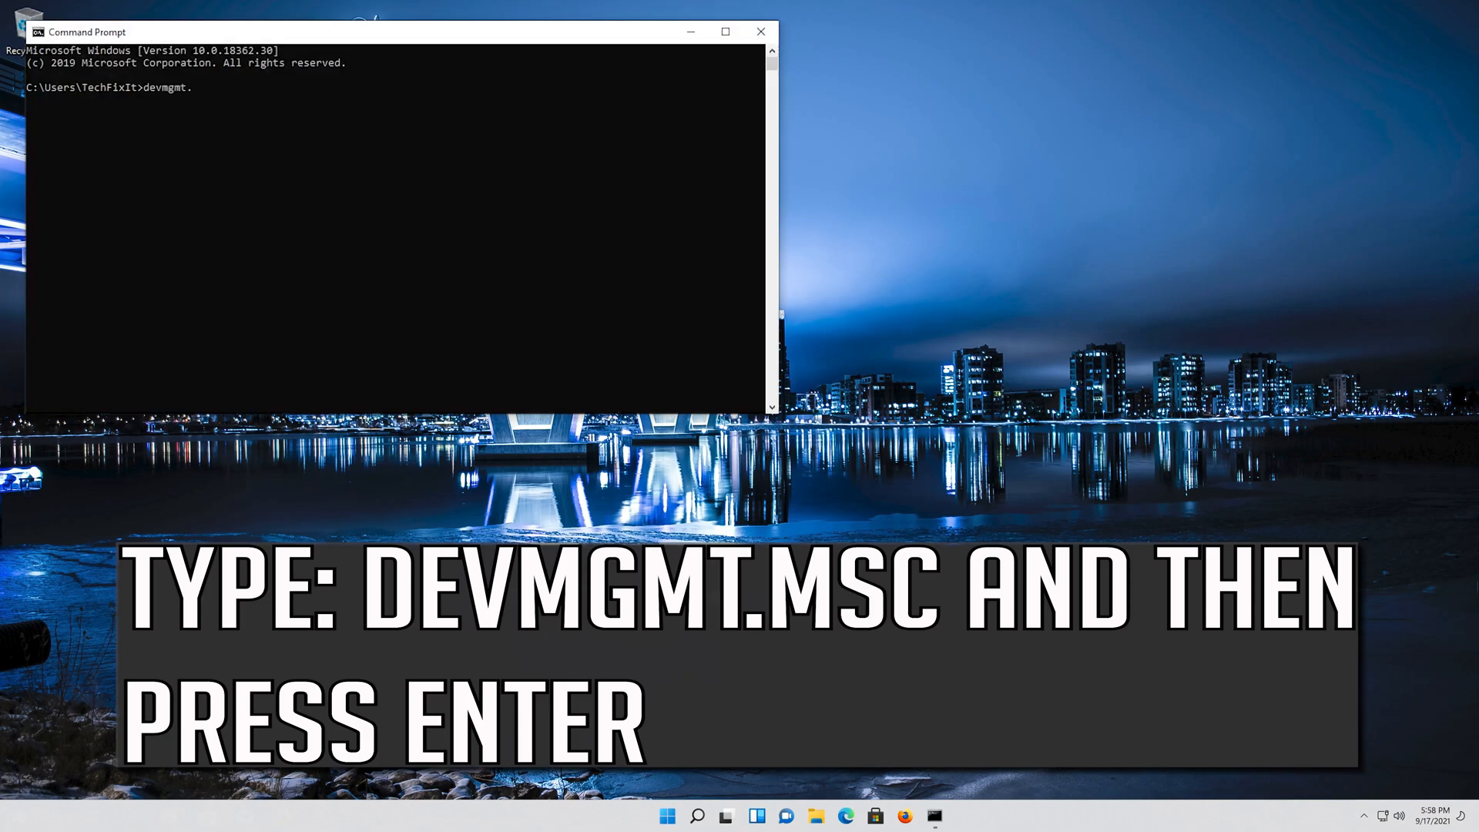
pyautogui.write('msc')
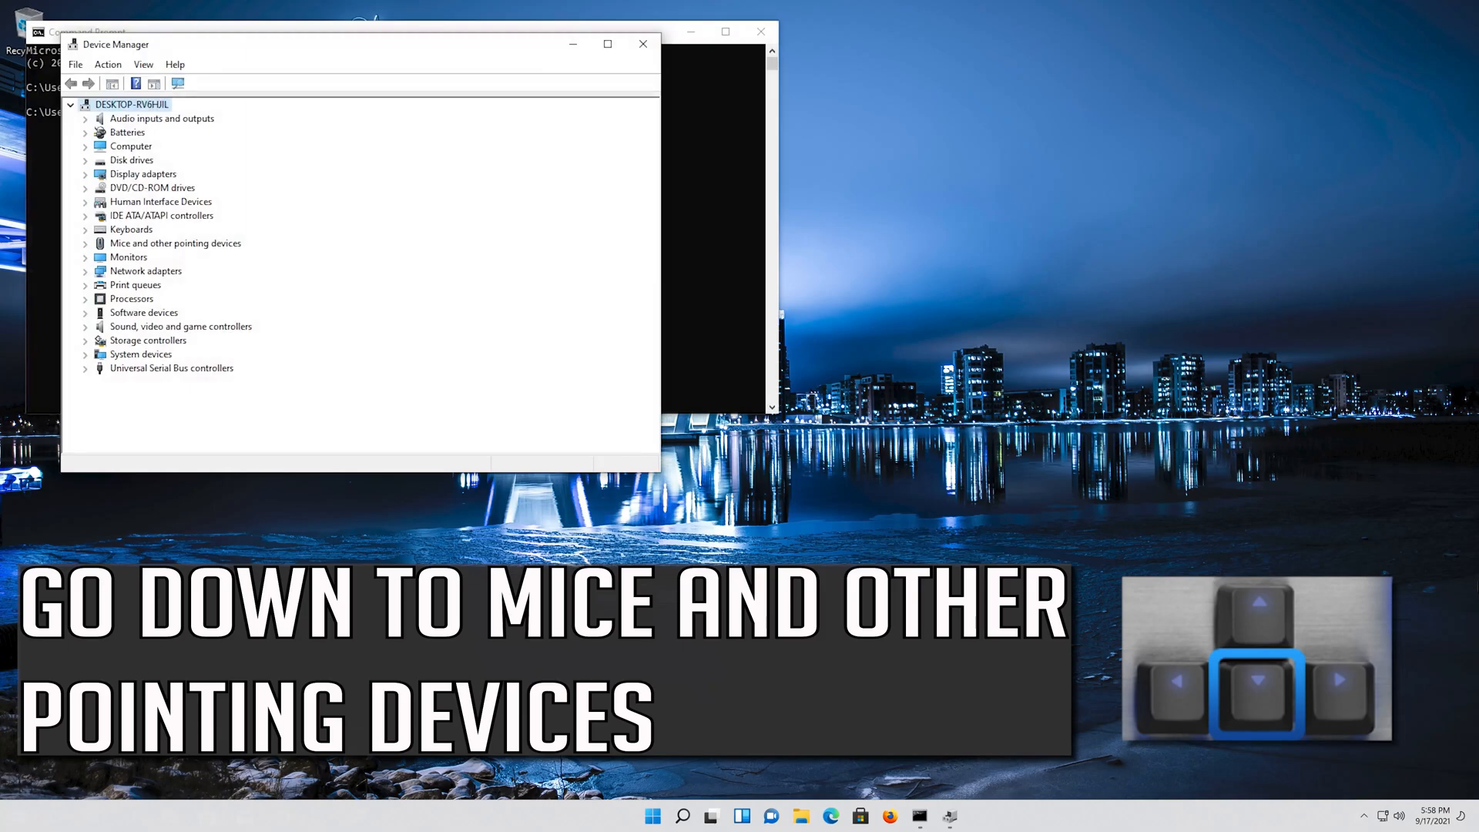
# Expand Mice and other pointing devices and open the Microsoft PS/2 Mouse properties
pyautogui.click(131, 159)
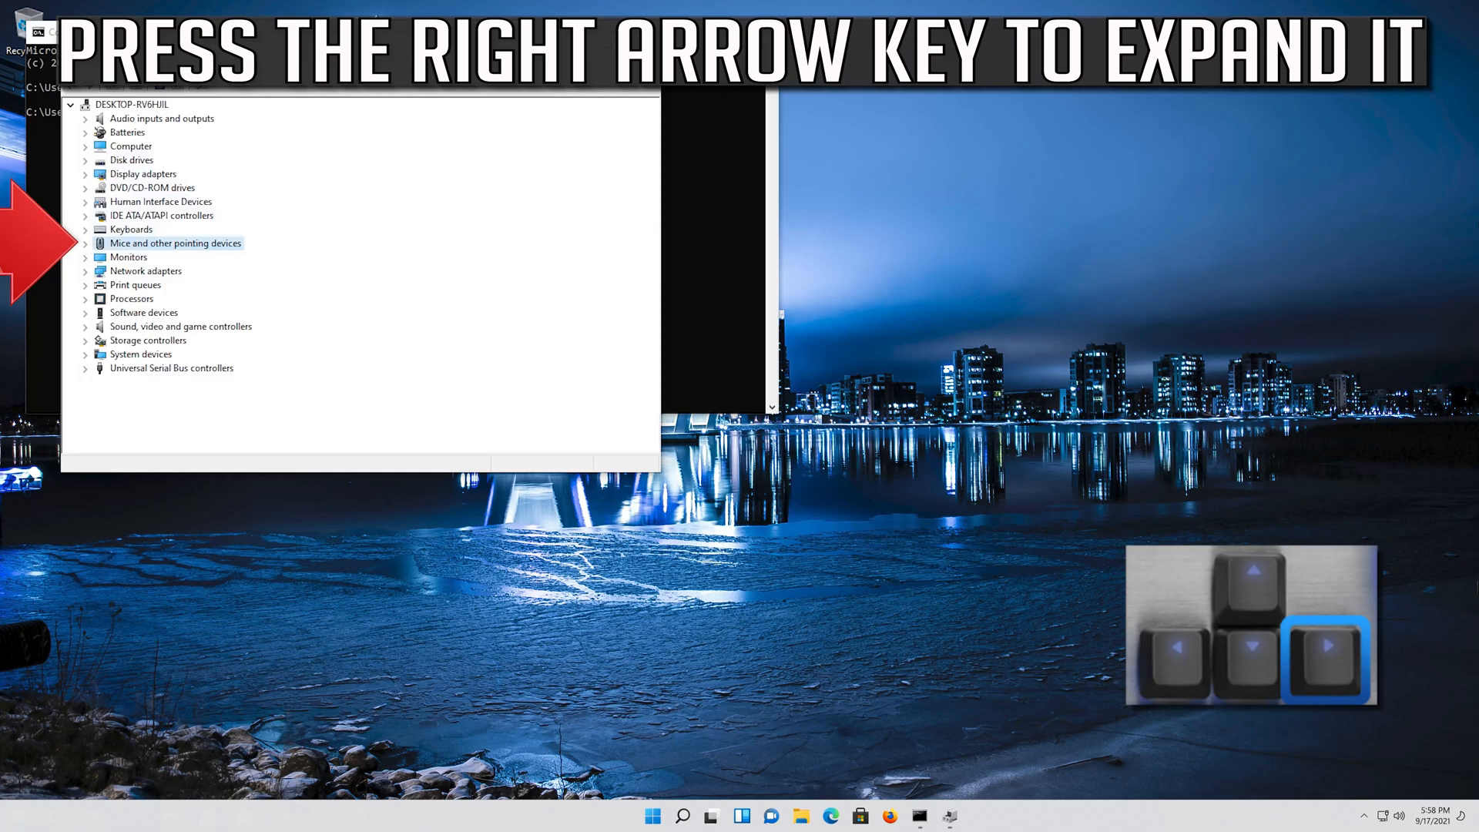
pyautogui.press('Right')
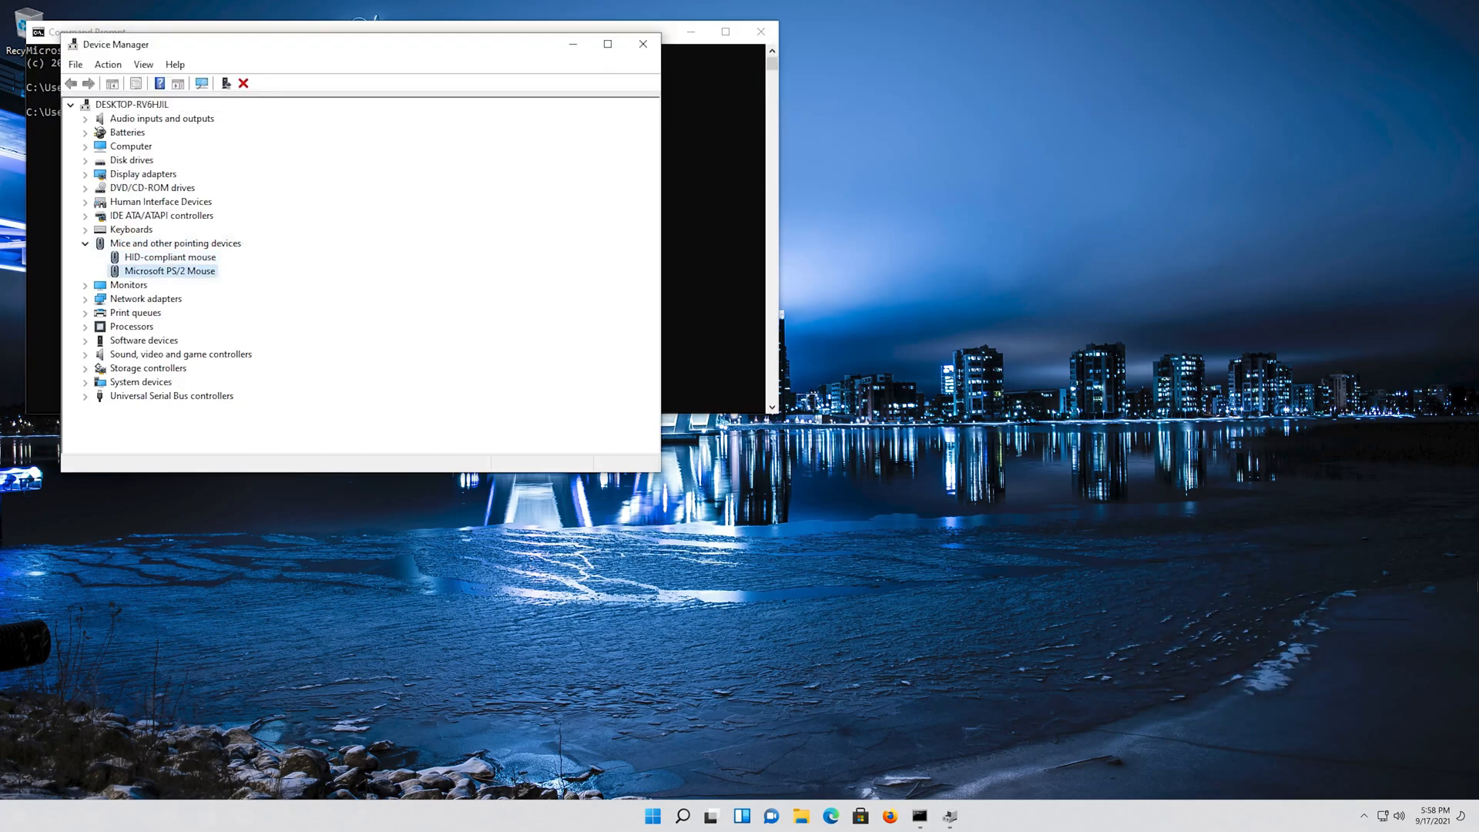
pyautogui.doubleClick(169, 272)
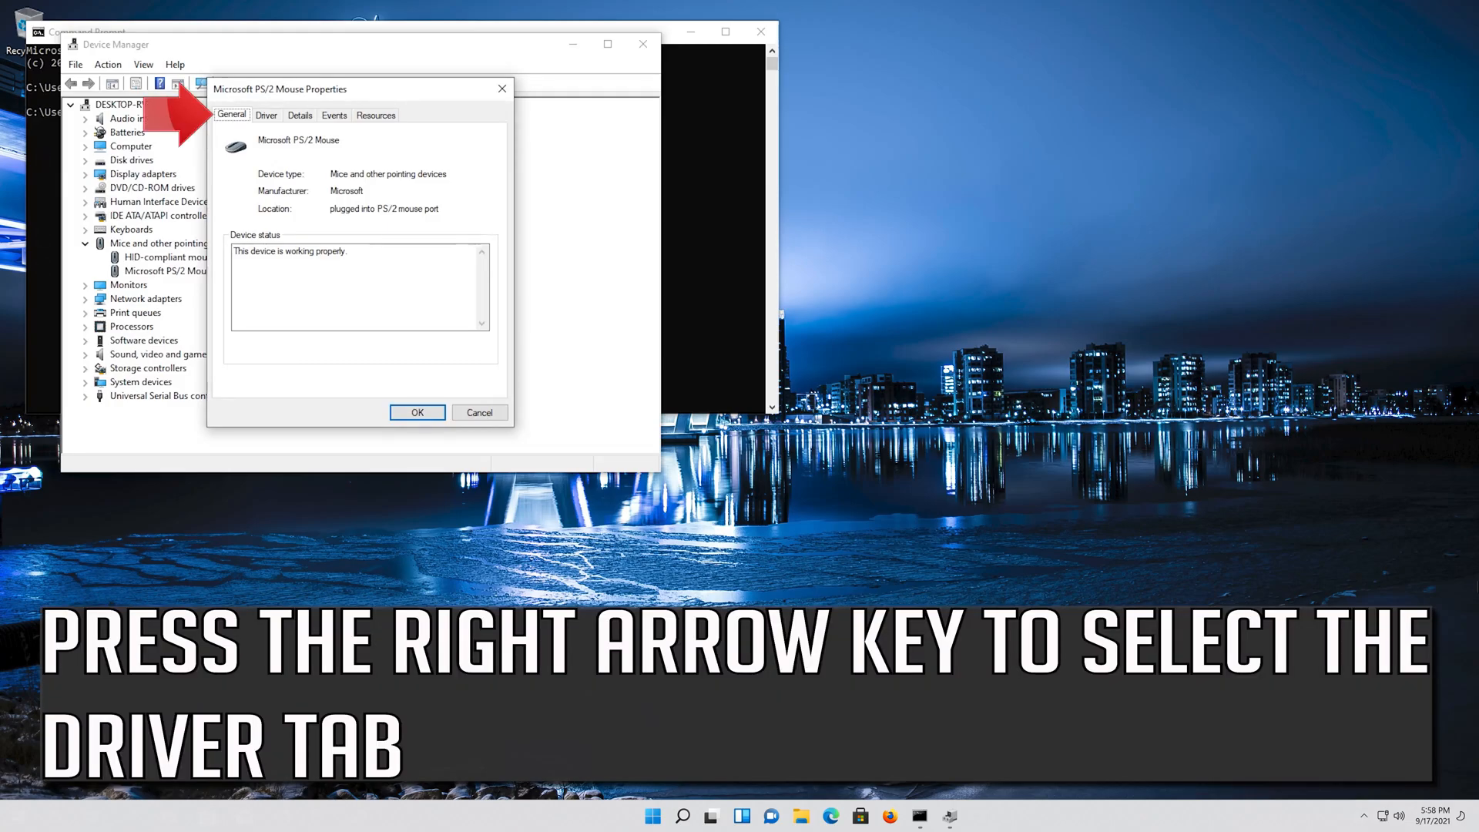
# Start Update Driver from the Microsoft PS/2 Mouse Driver details
pyautogui.press('Right')
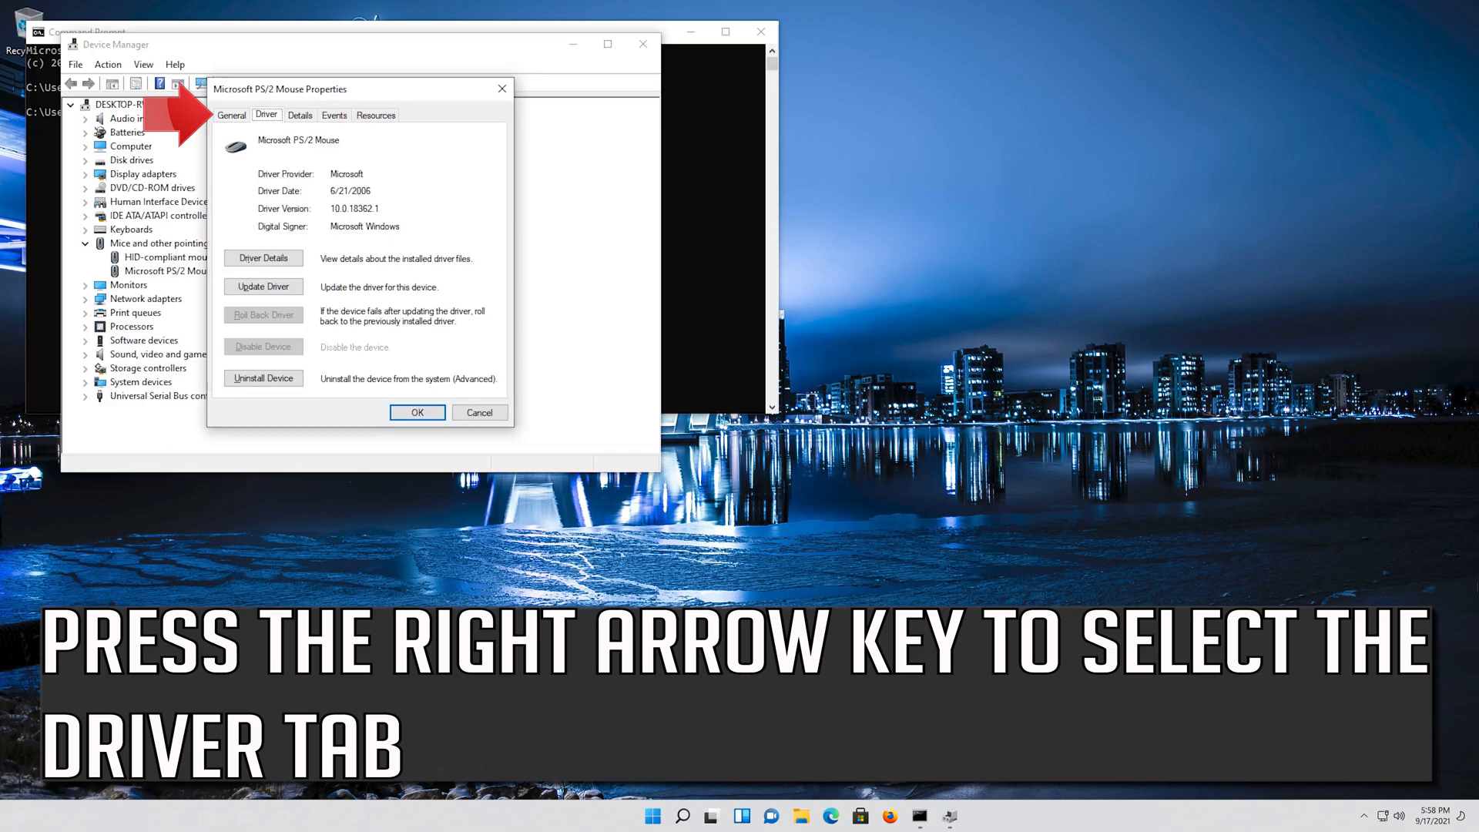
pyautogui.press('tab')
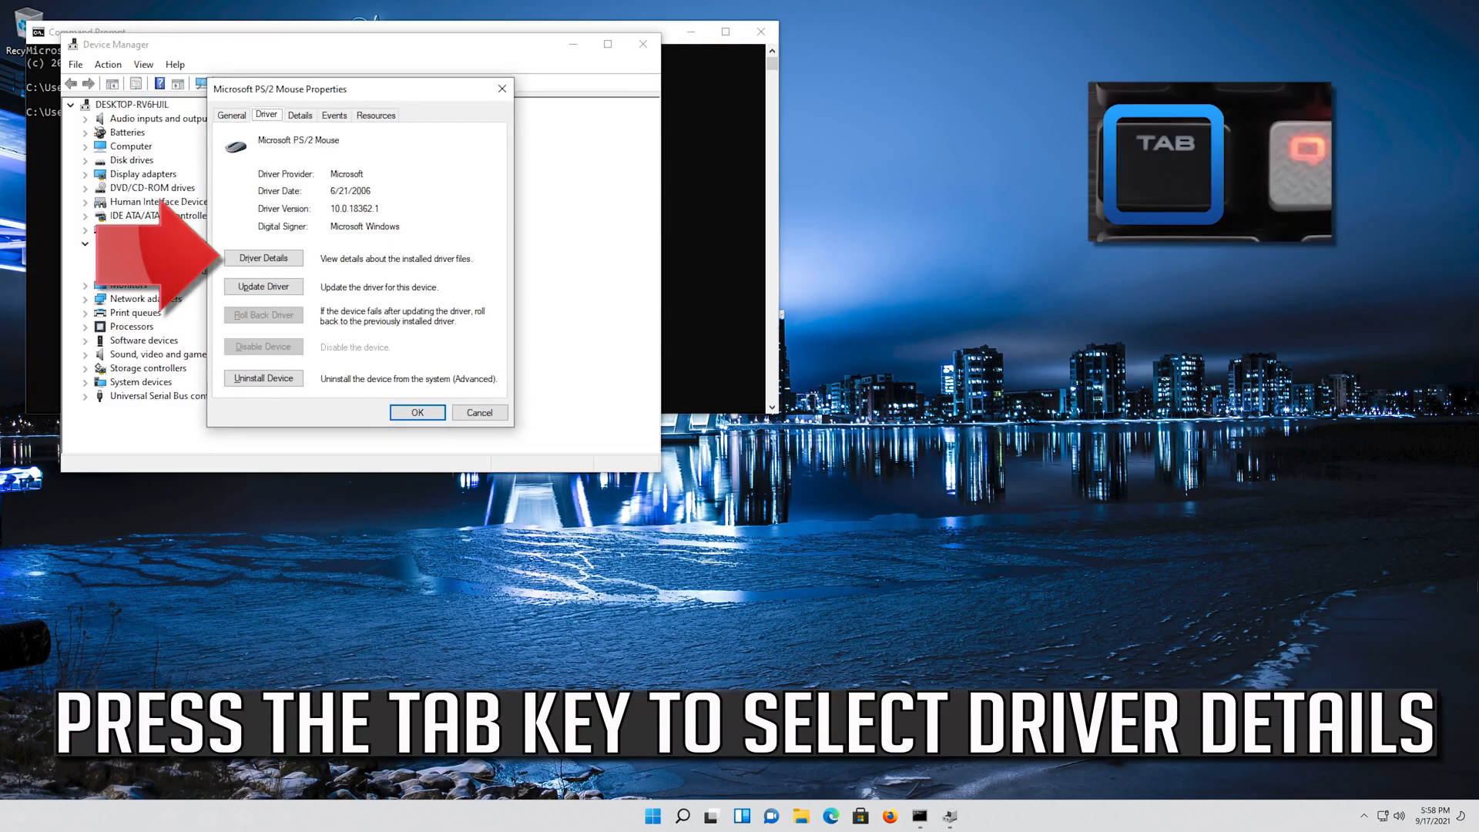
pyautogui.press('tab')
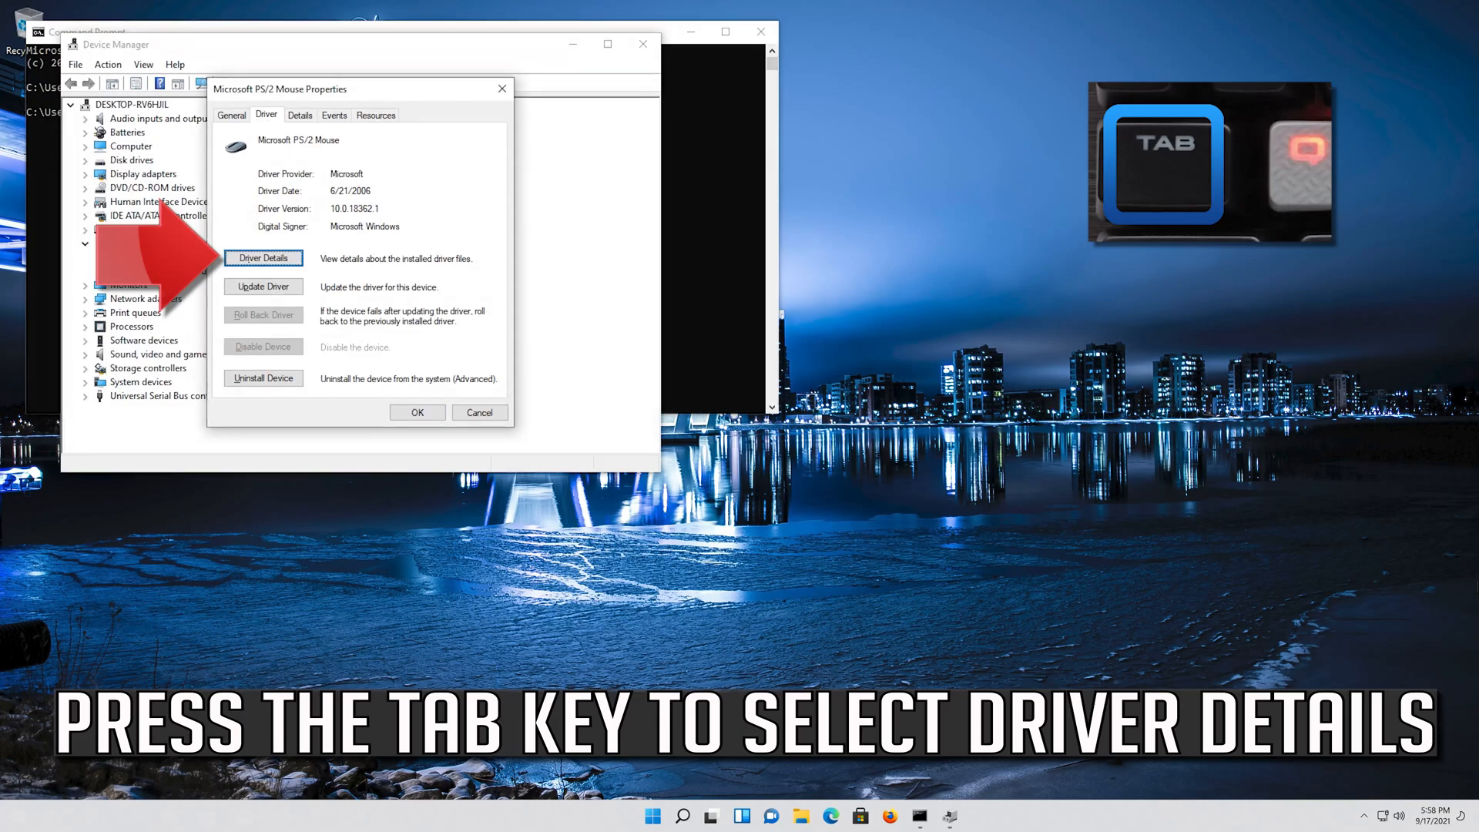
pyautogui.press('Tab')
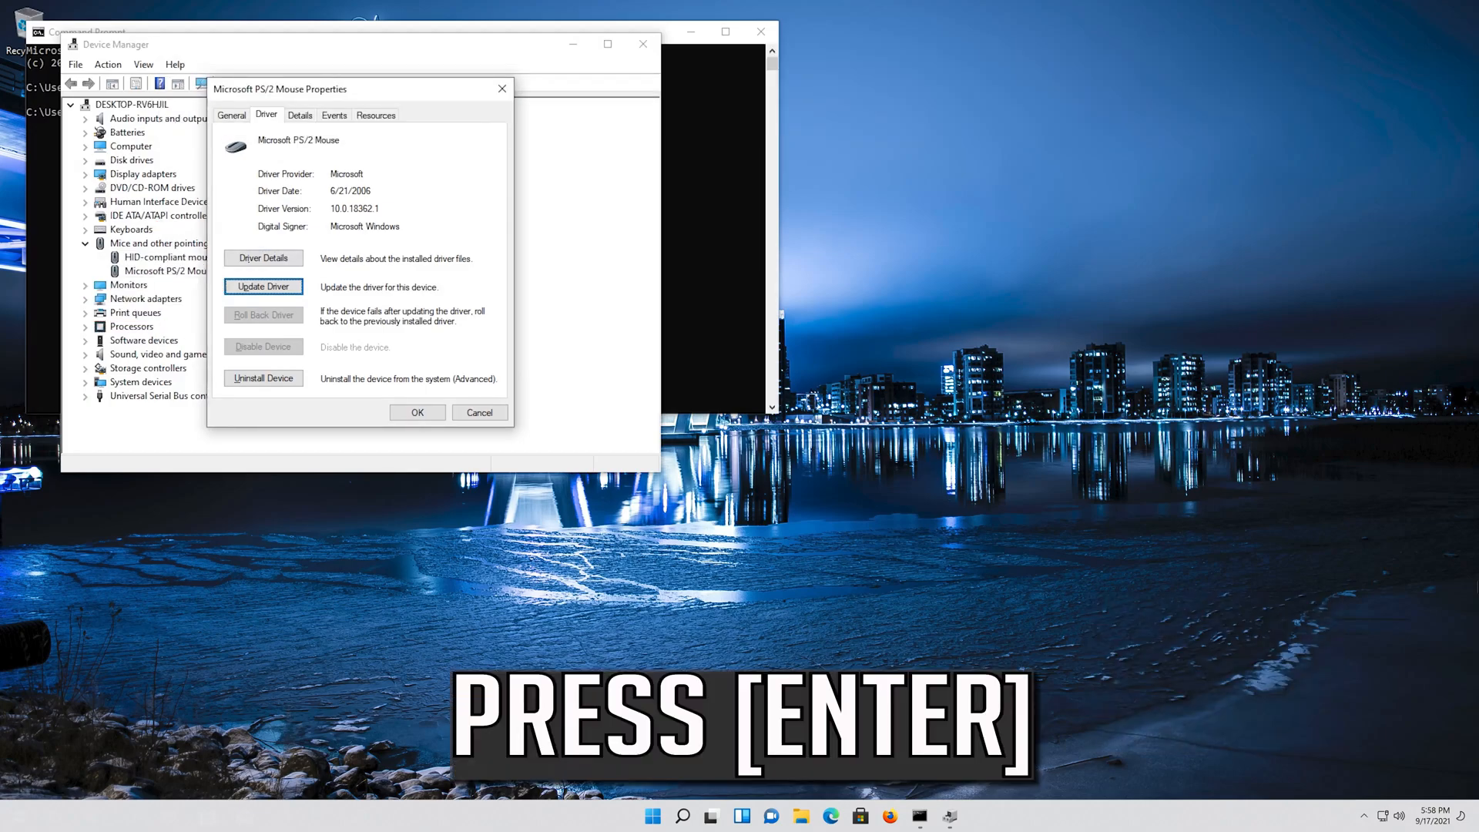
pyautogui.click(263, 286)
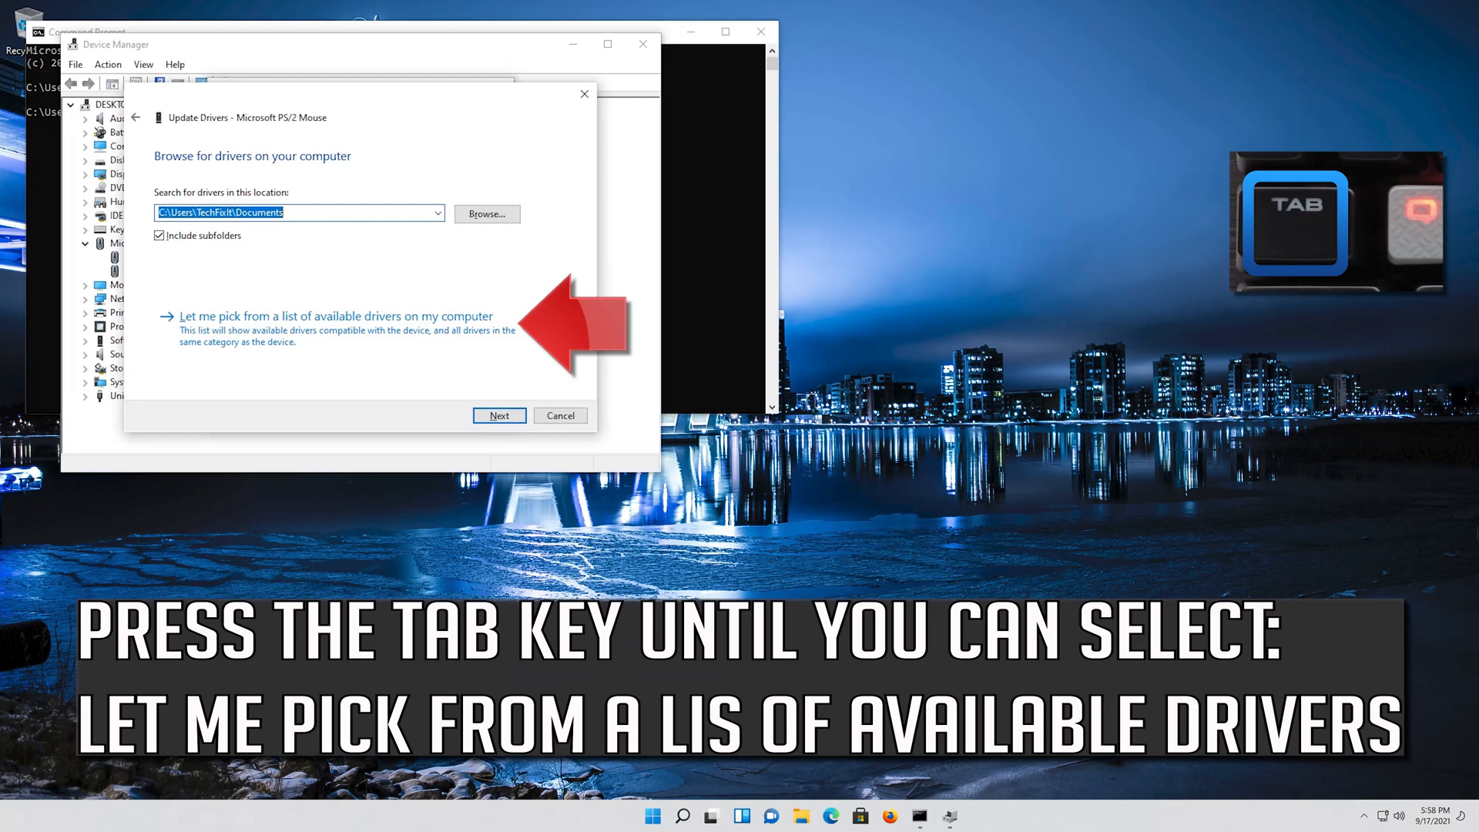
# Pick Microsoft PS/2 Mouse from the available drivers list, install it and dismiss the success message
pyautogui.press('Tab')
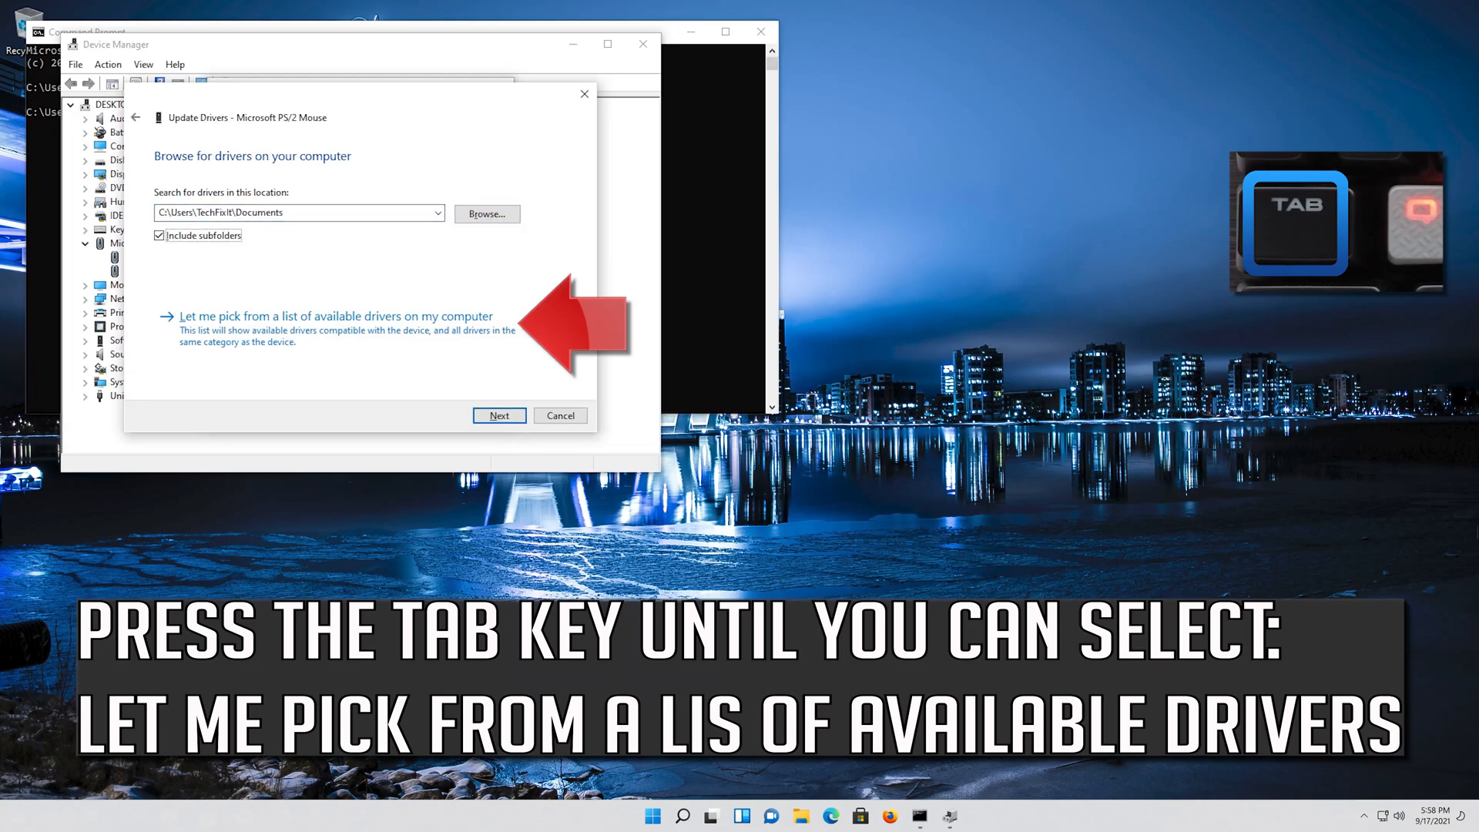
pyautogui.press('Tab')
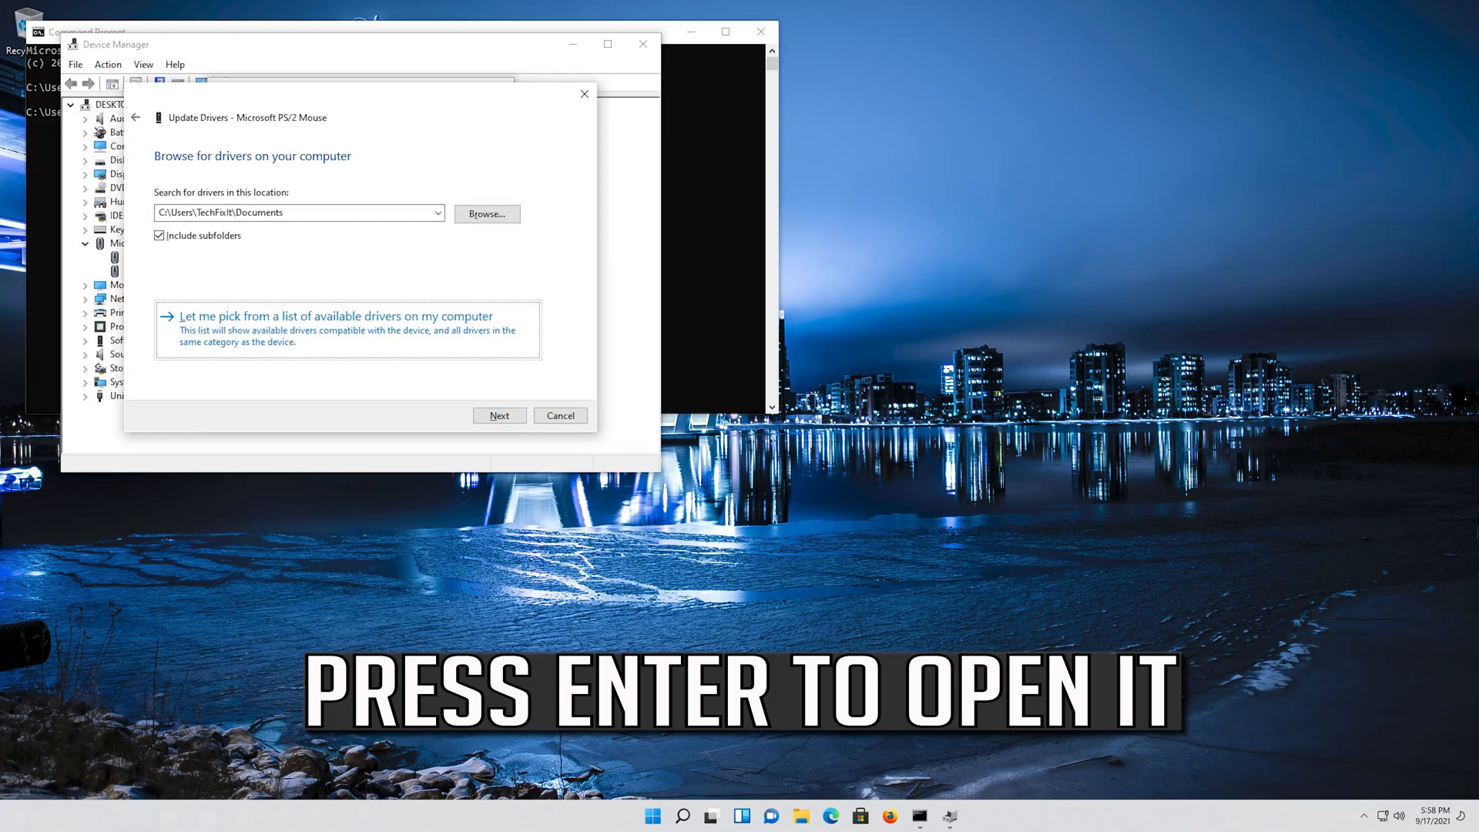
pyautogui.click(335, 316)
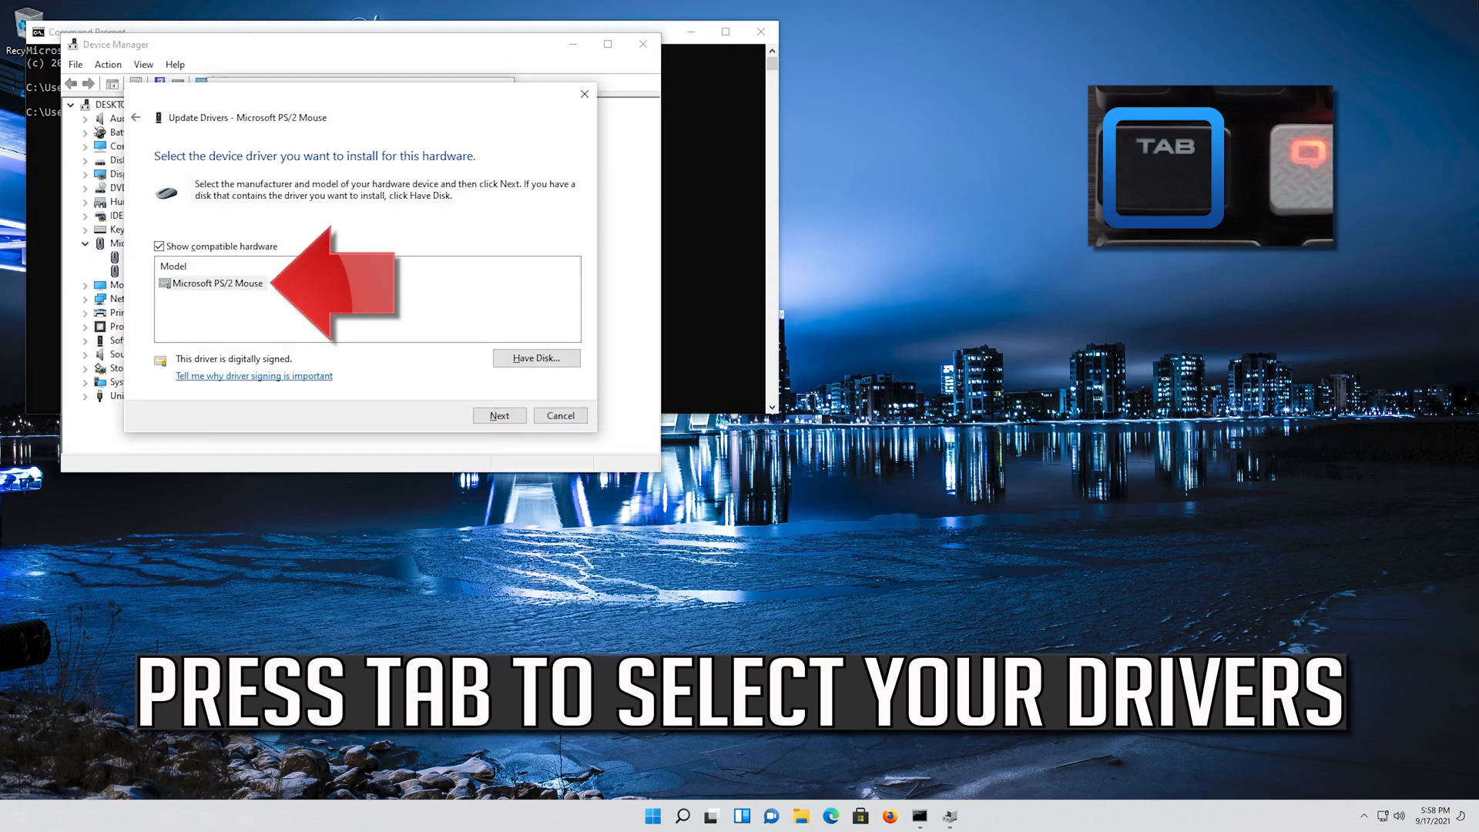
pyautogui.press('Tab')
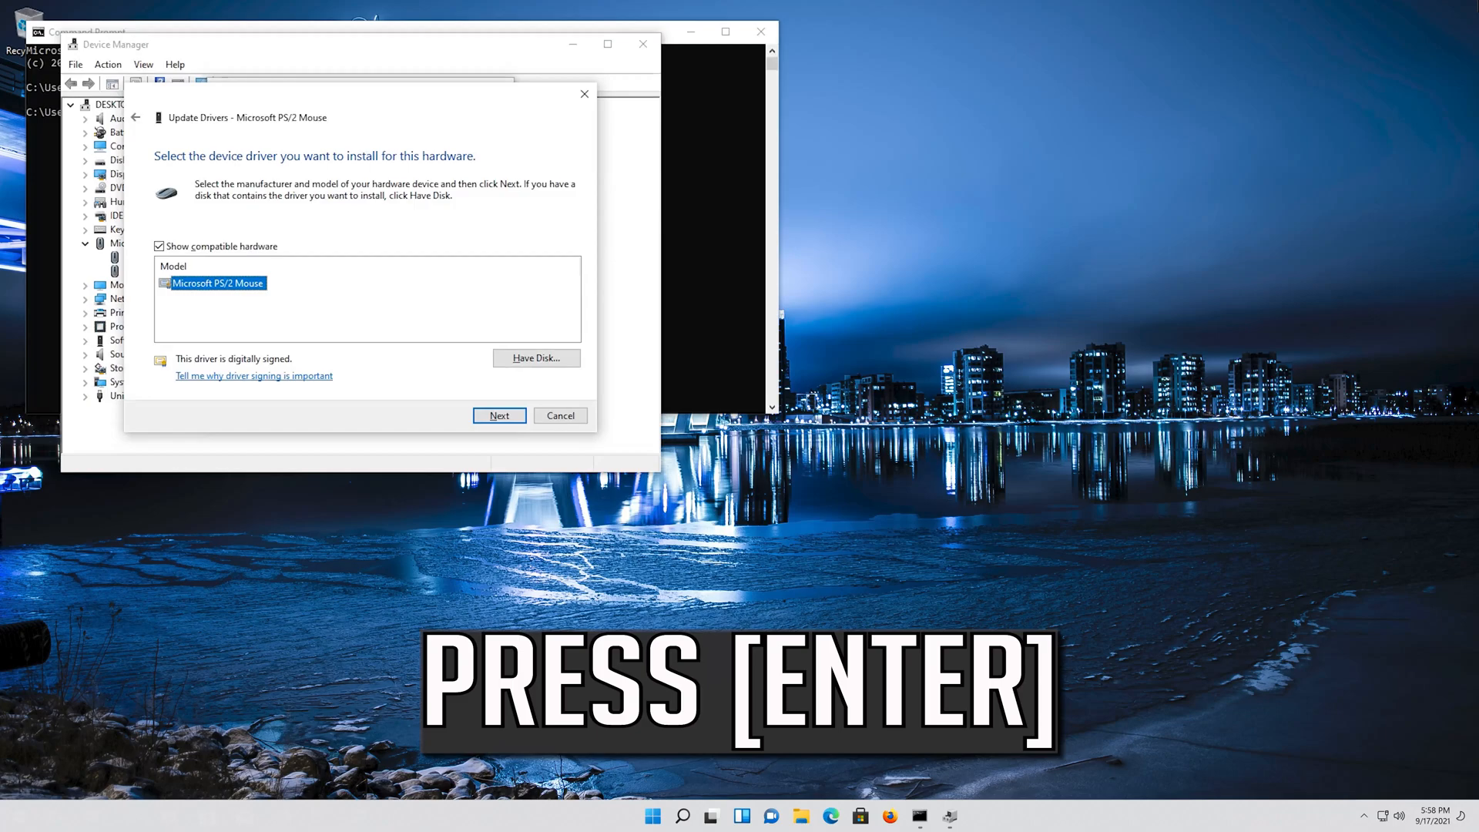
pyautogui.click(499, 414)
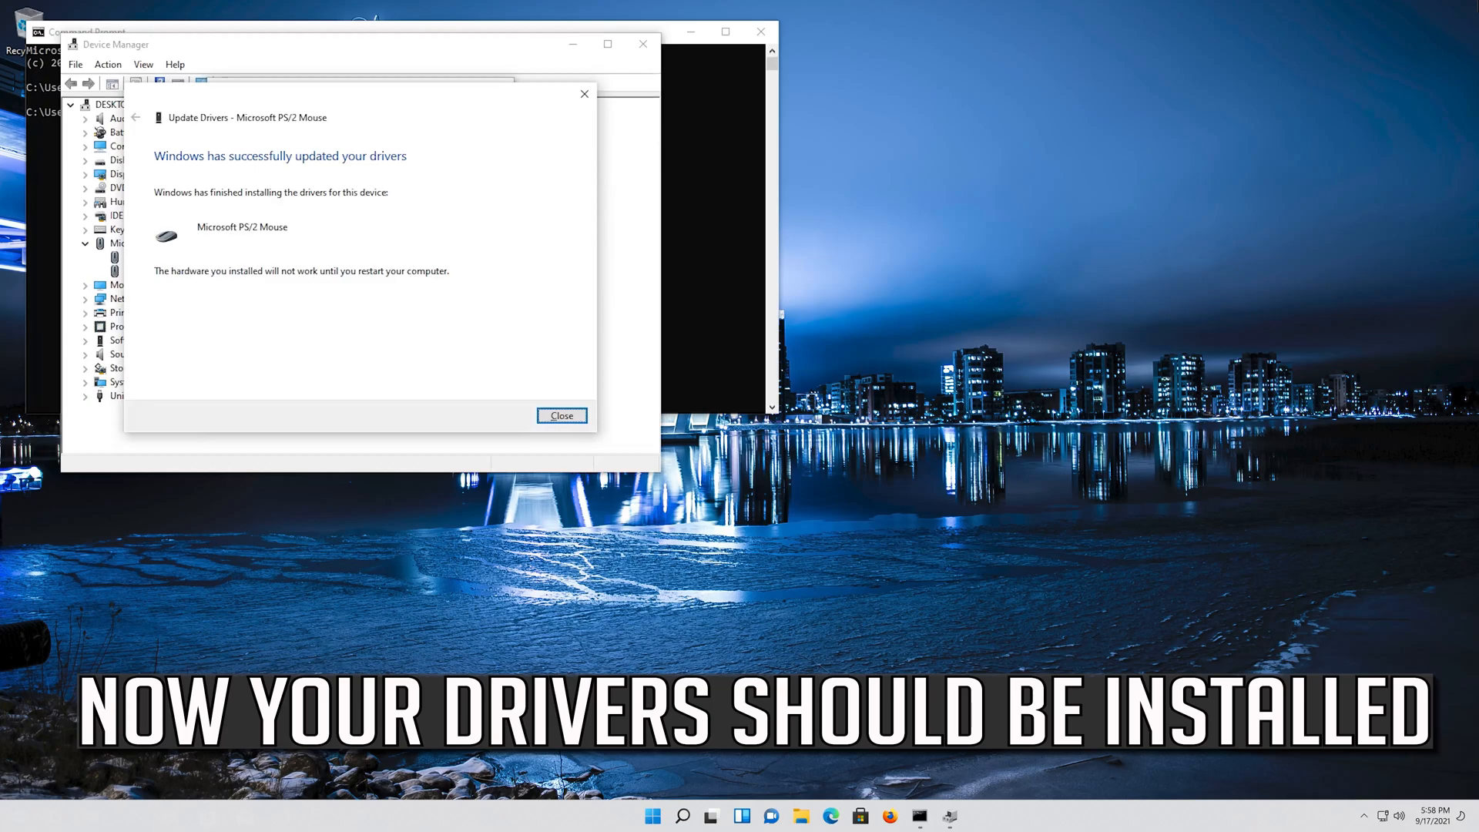
pyautogui.click(561, 414)
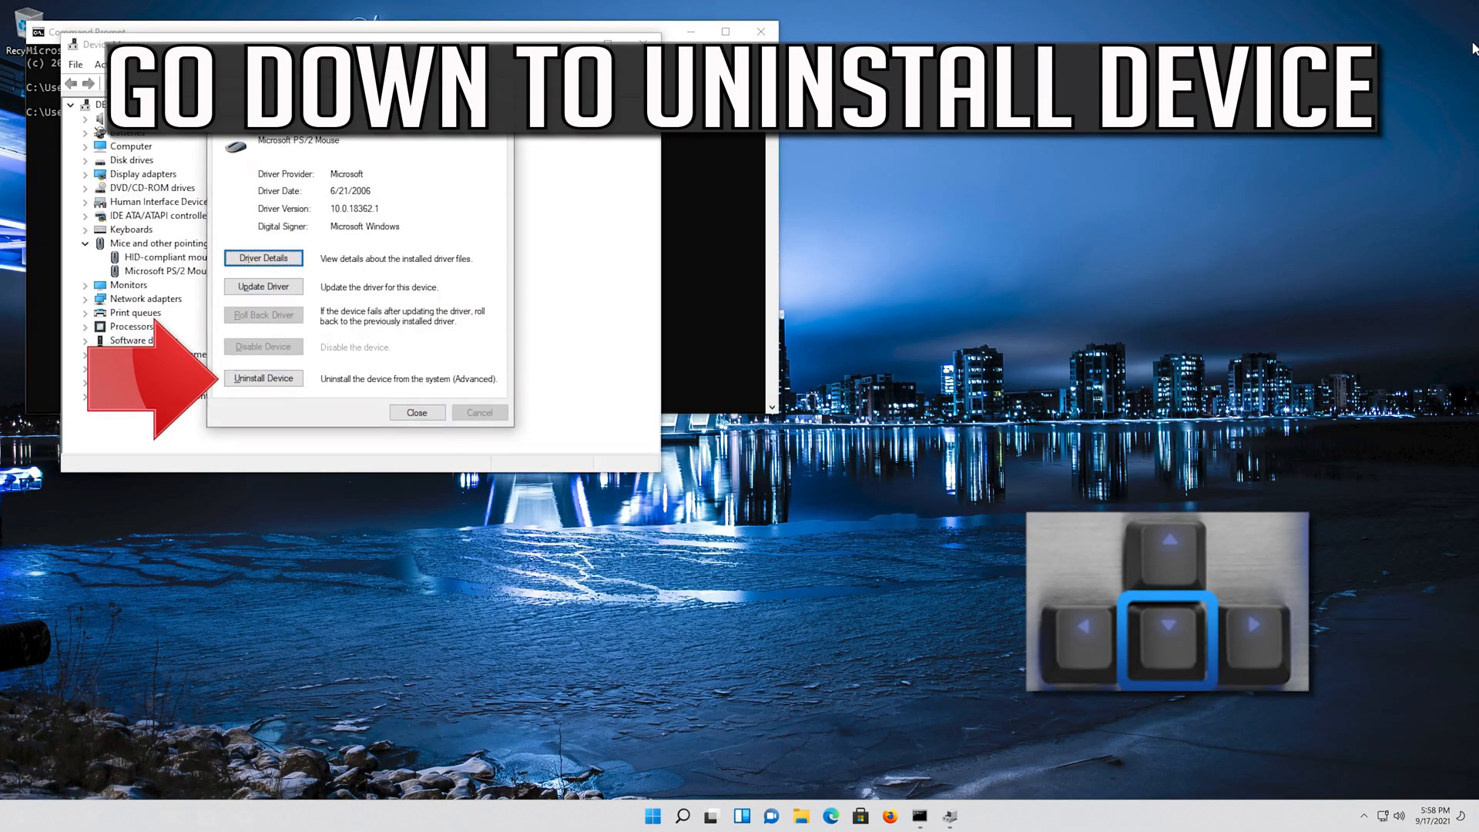
# Move toward Uninstall Device in the Microsoft PS/2 Mouse properties
pyautogui.click(264, 379)
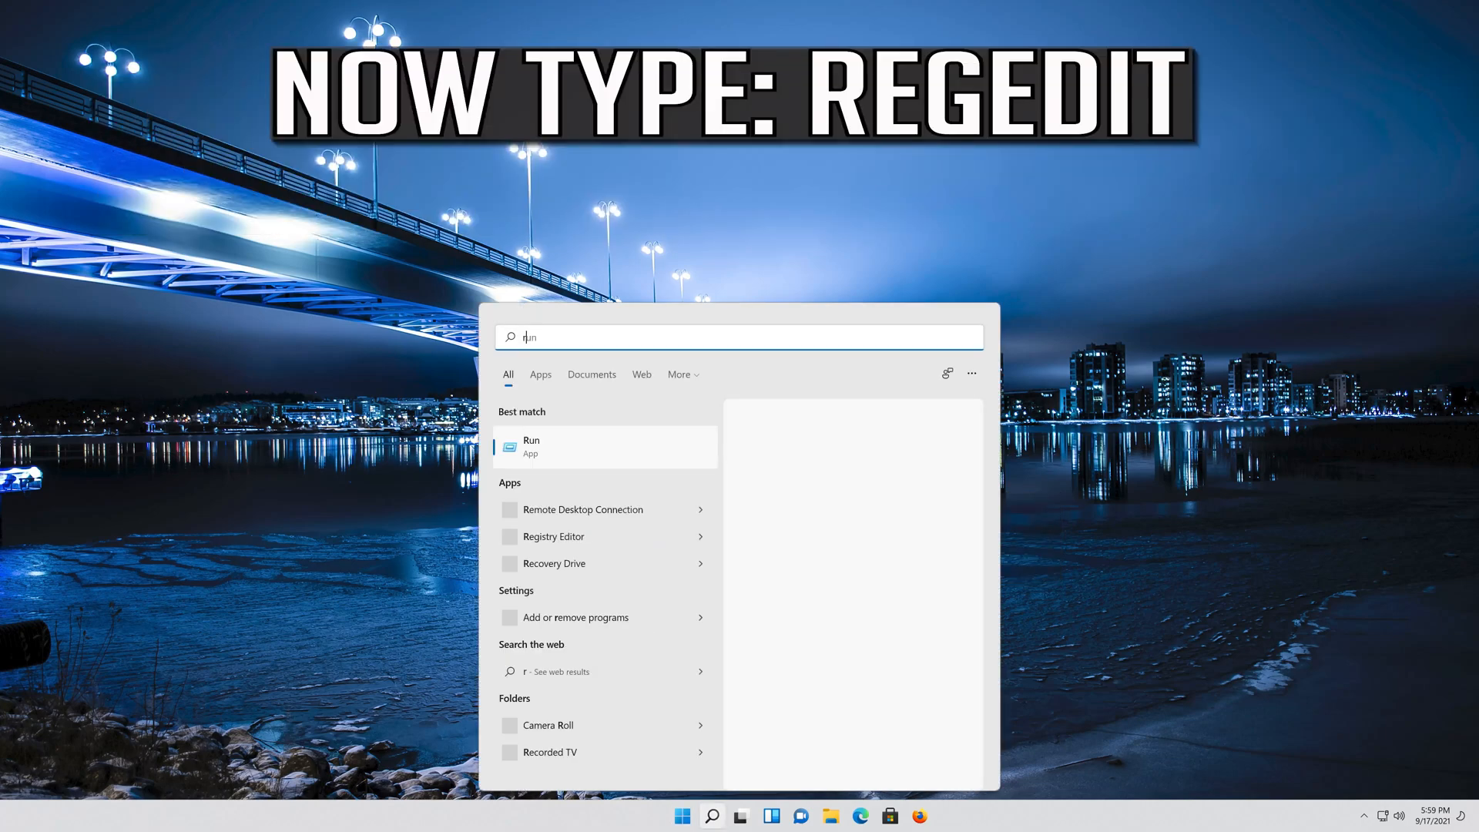
# Launch Registry Editor via a regedit search and approve the User Account Control prompt
pyautogui.write('regedit')
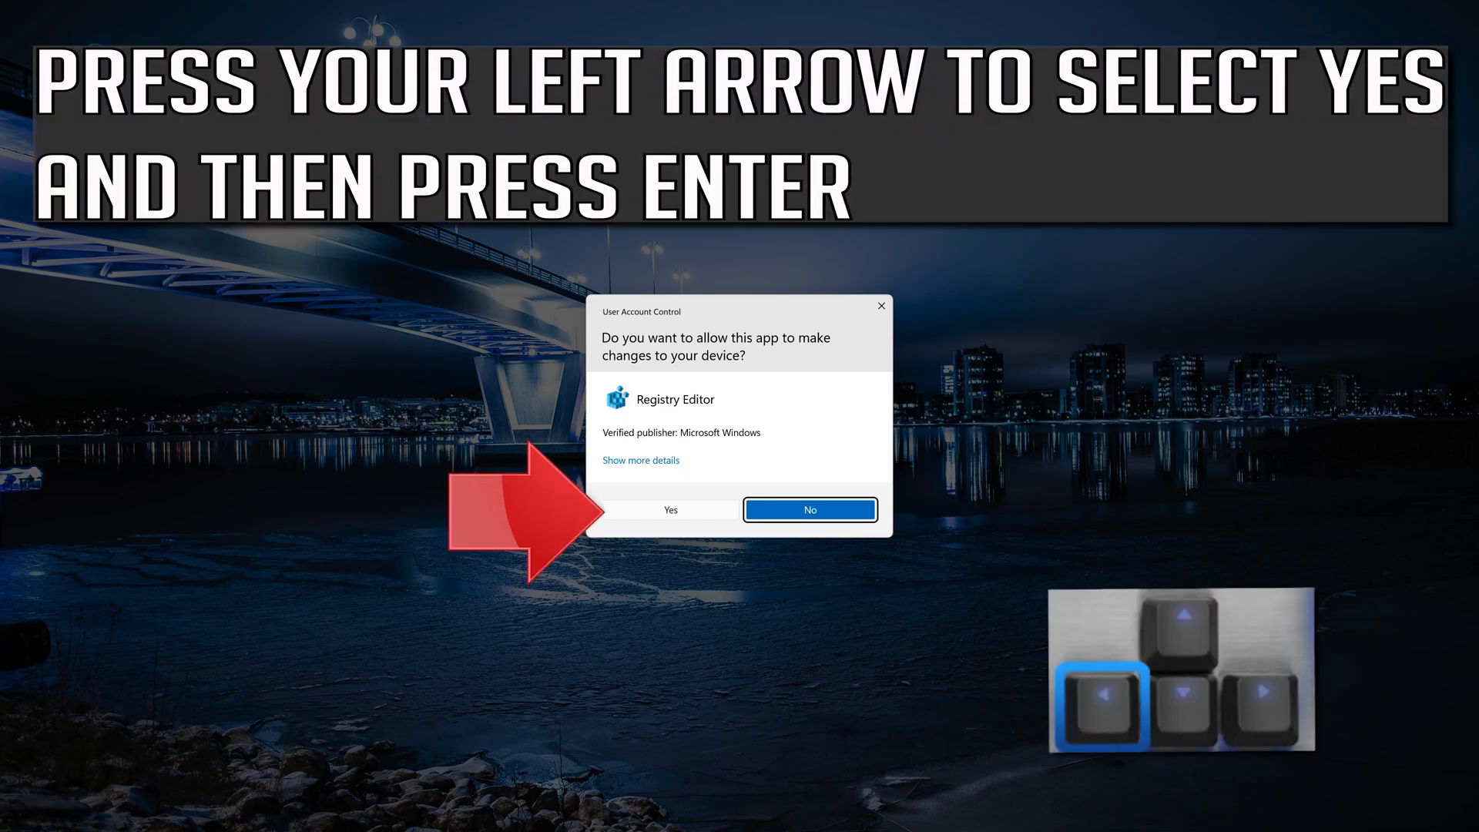
pyautogui.press('Left')
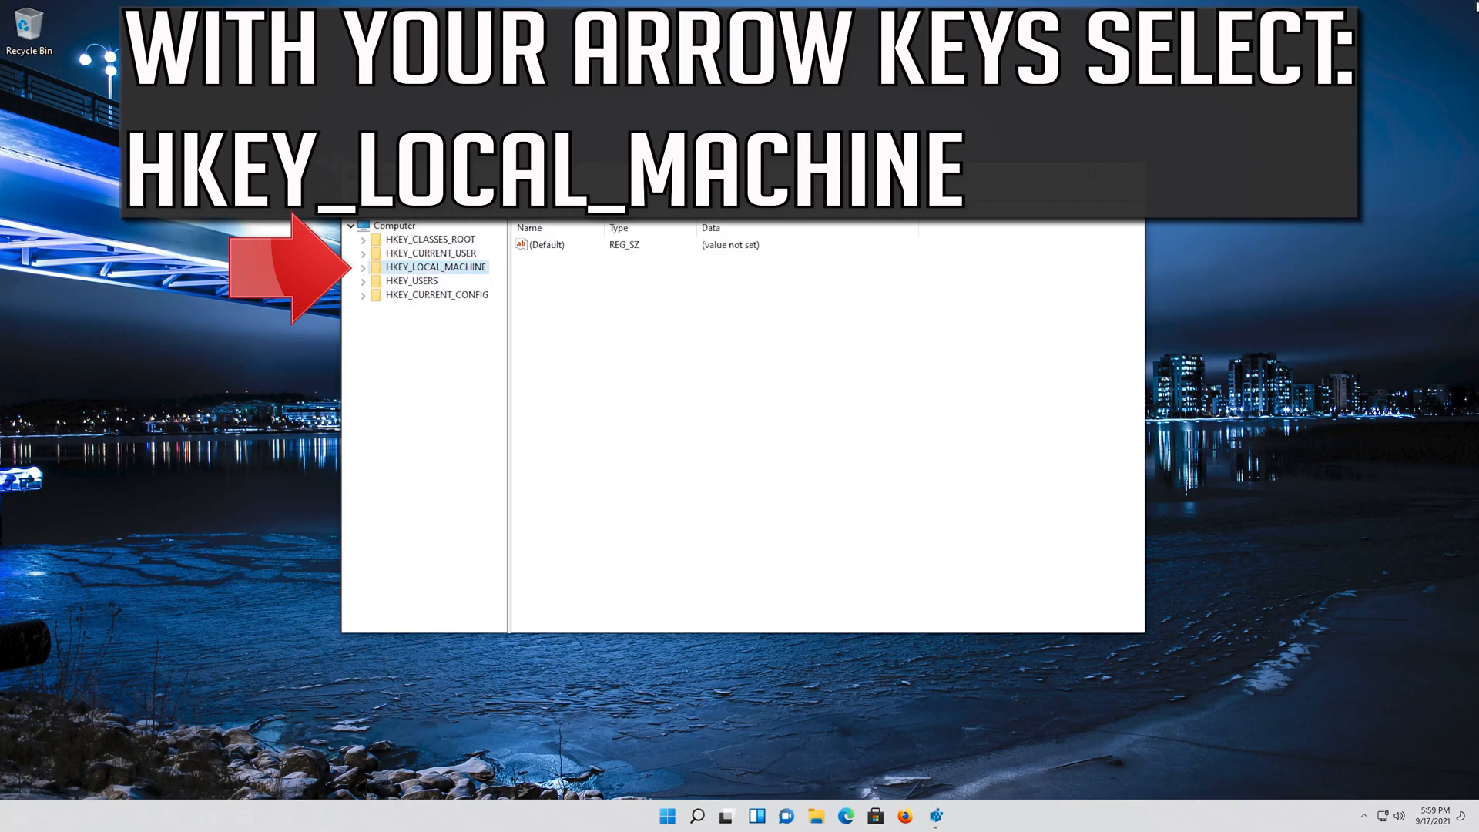
# Expand HKEY_LOCAL_MACHINE\SOFTWARE\Microsoft\Windows\CurrentVersion down to the Policies key
pyautogui.press('Right')
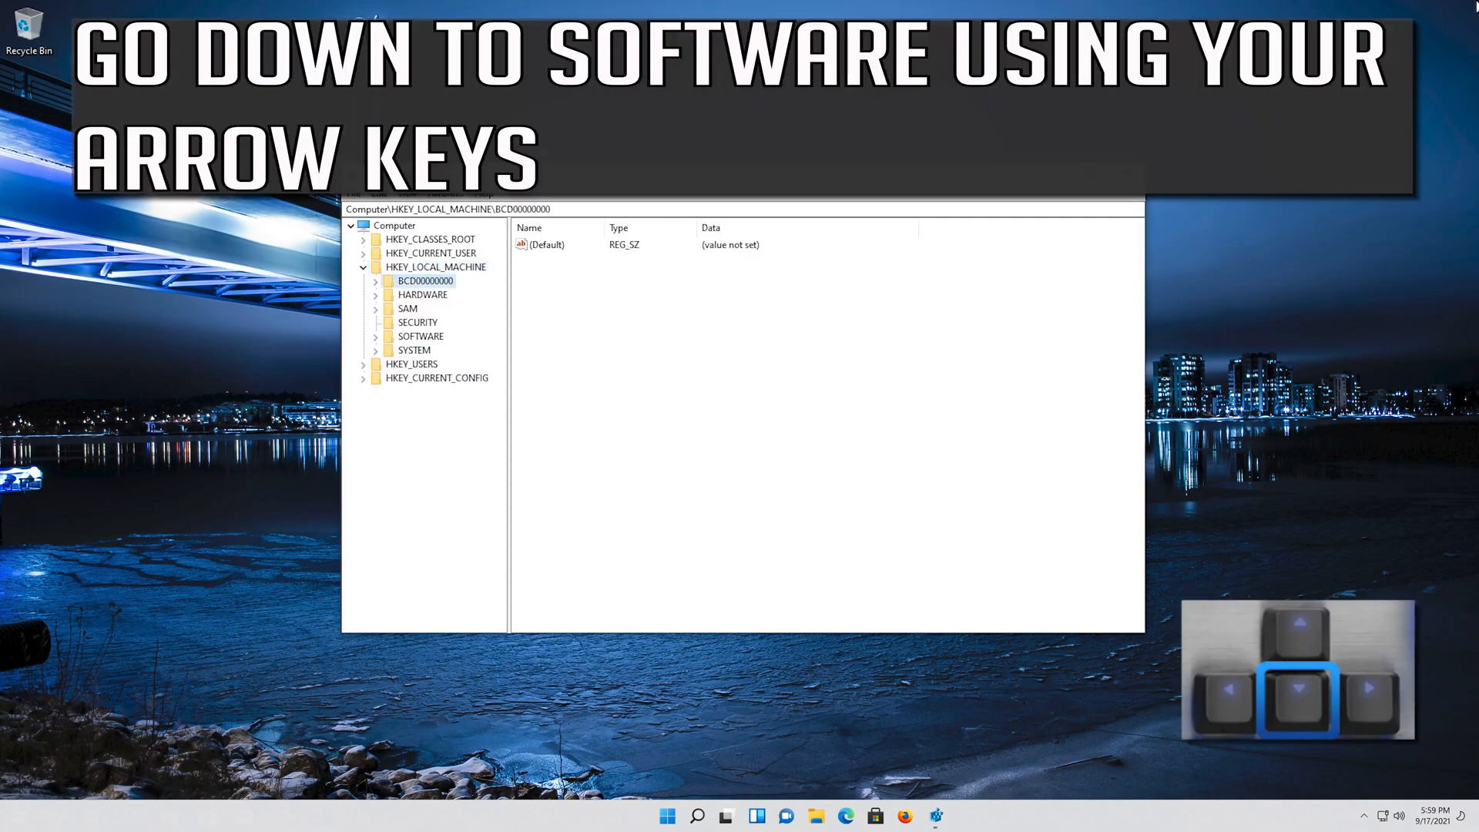
pyautogui.press('down')
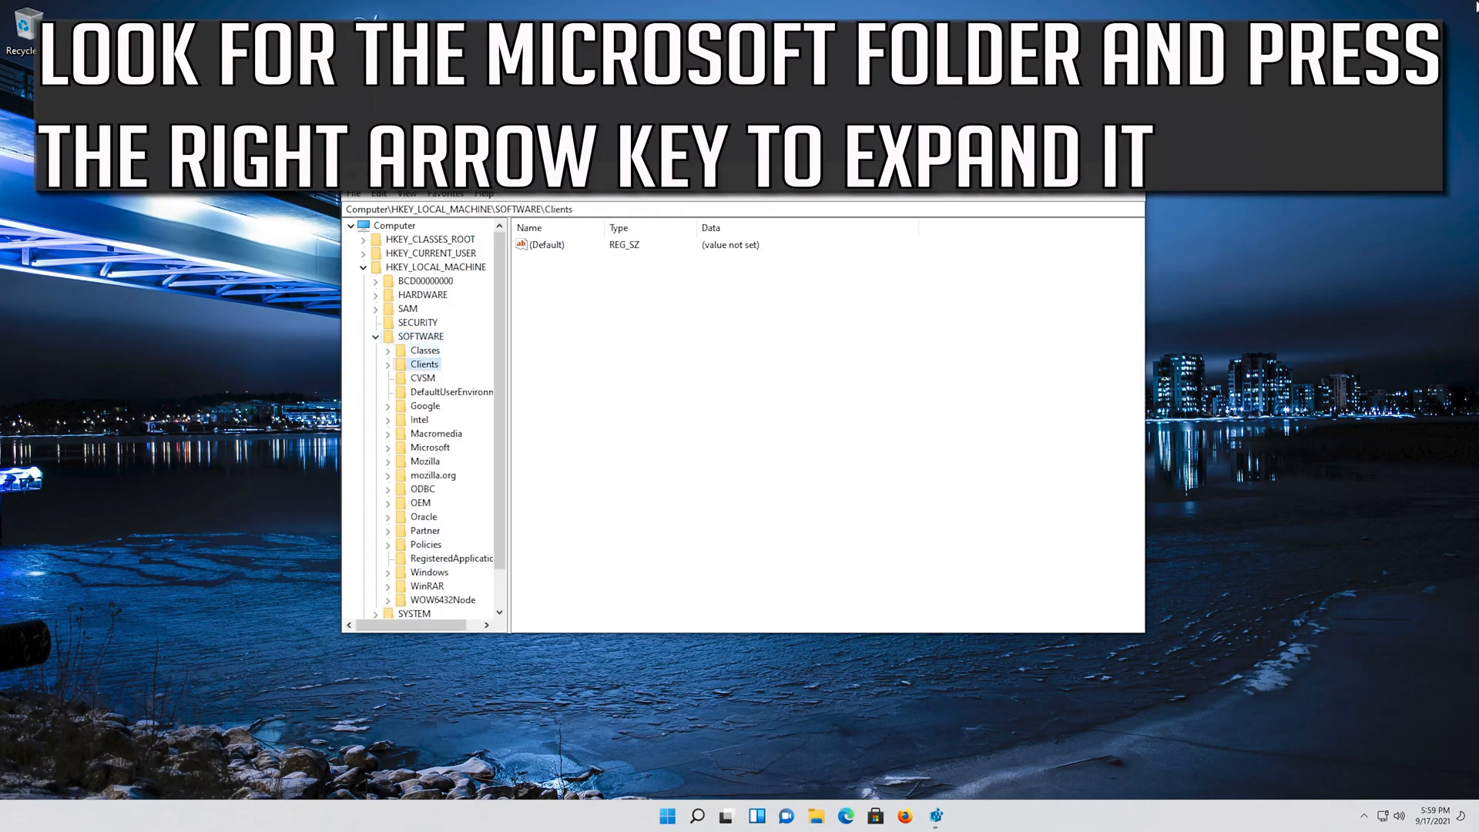
pyautogui.click(430, 447)
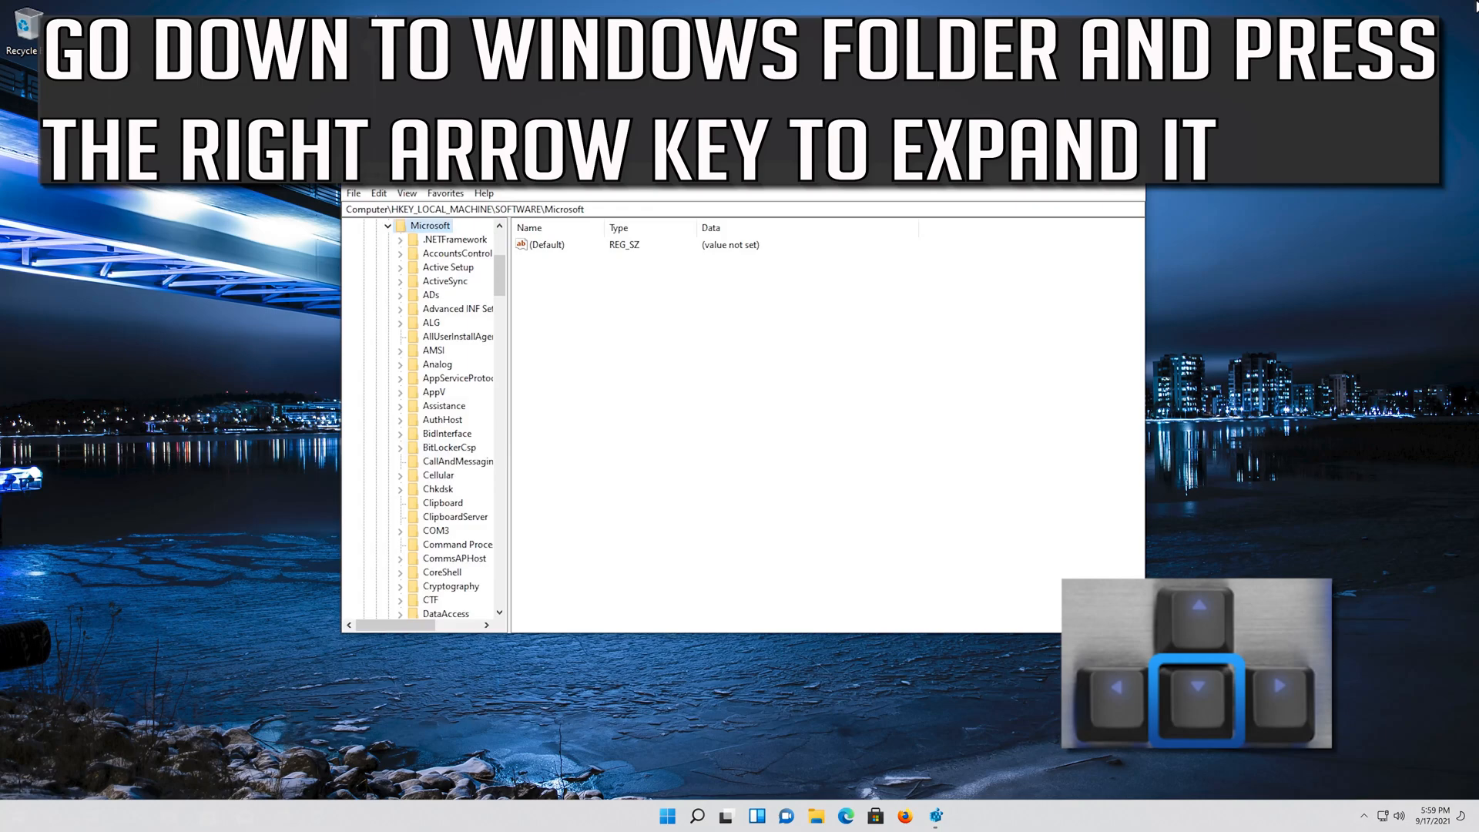
pyautogui.click(443, 280)
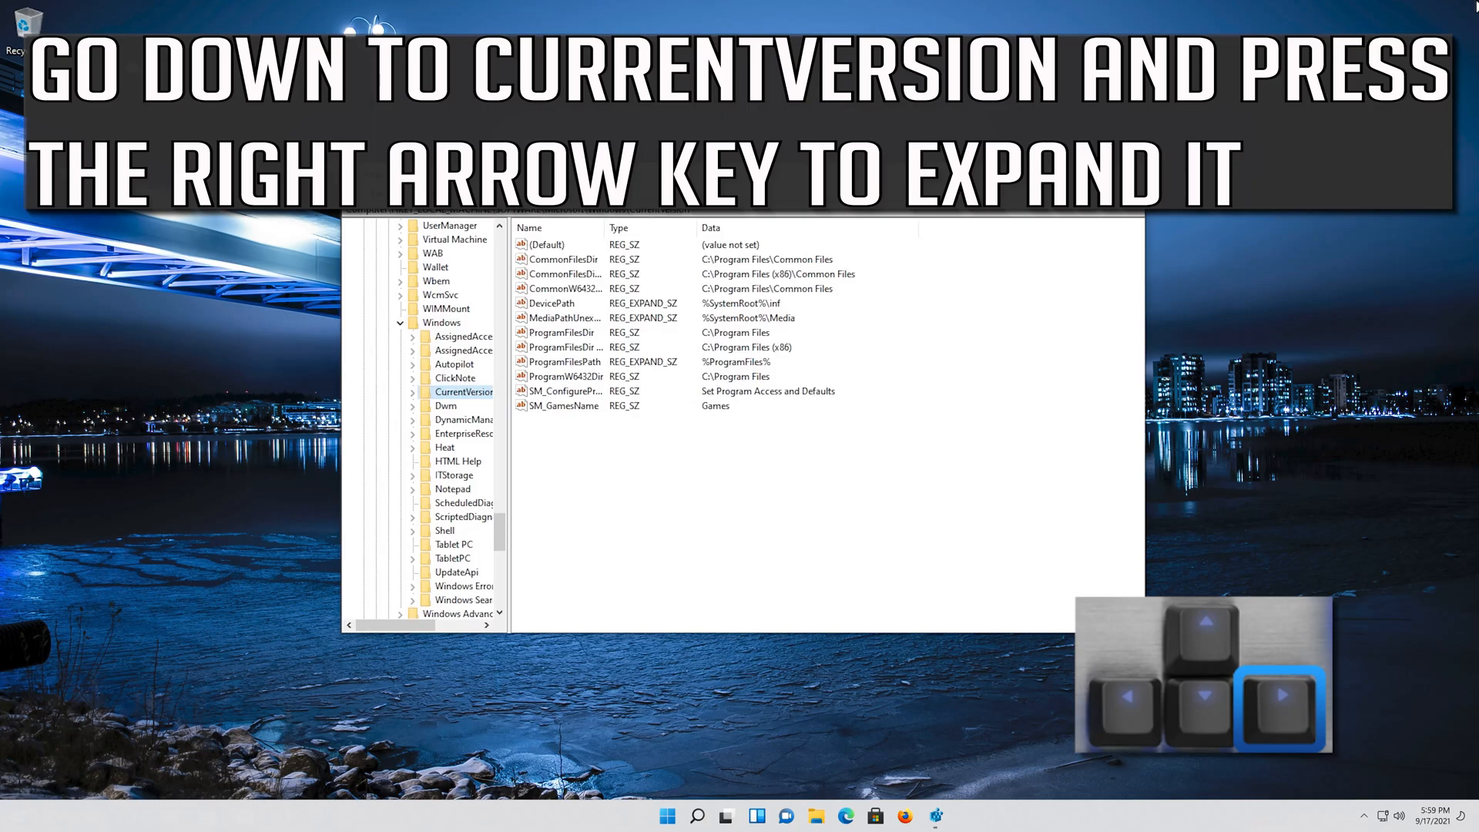
pyautogui.press('Right')
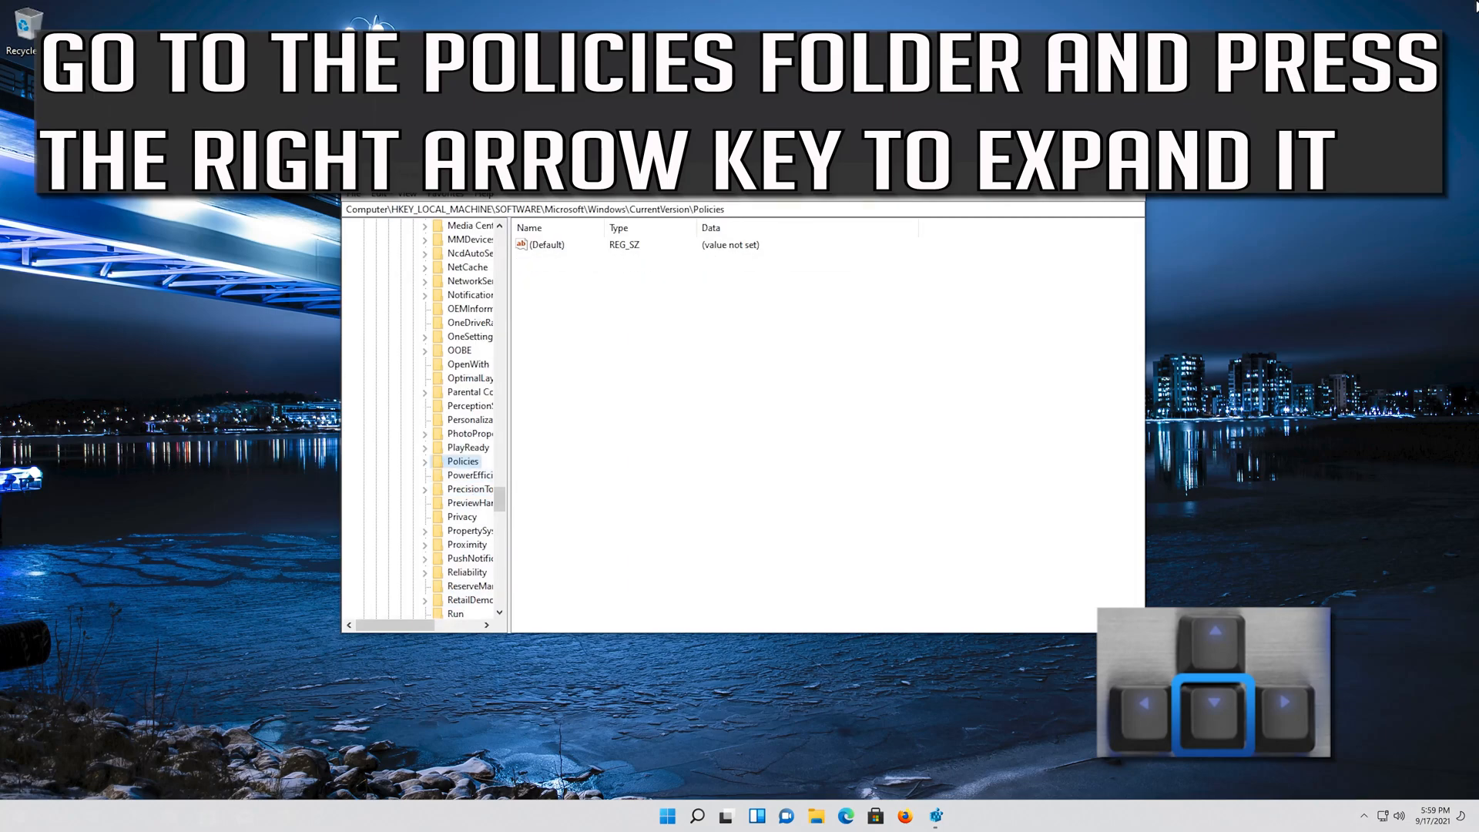
pyautogui.press('right')
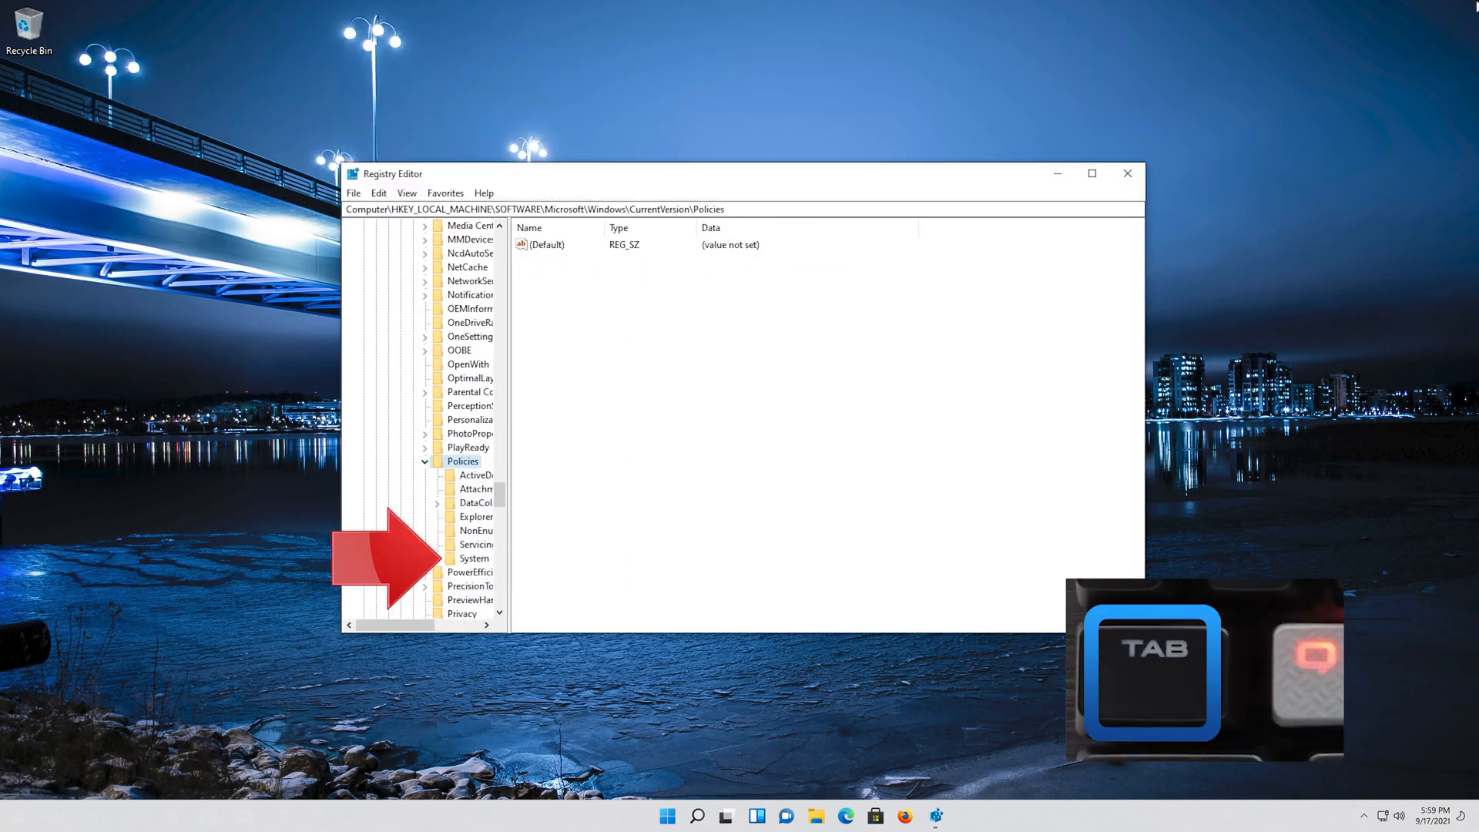
# Set EnableCursorSuppression under Policies\System to value data 0, then bring up the security screen
pyautogui.click(476, 529)
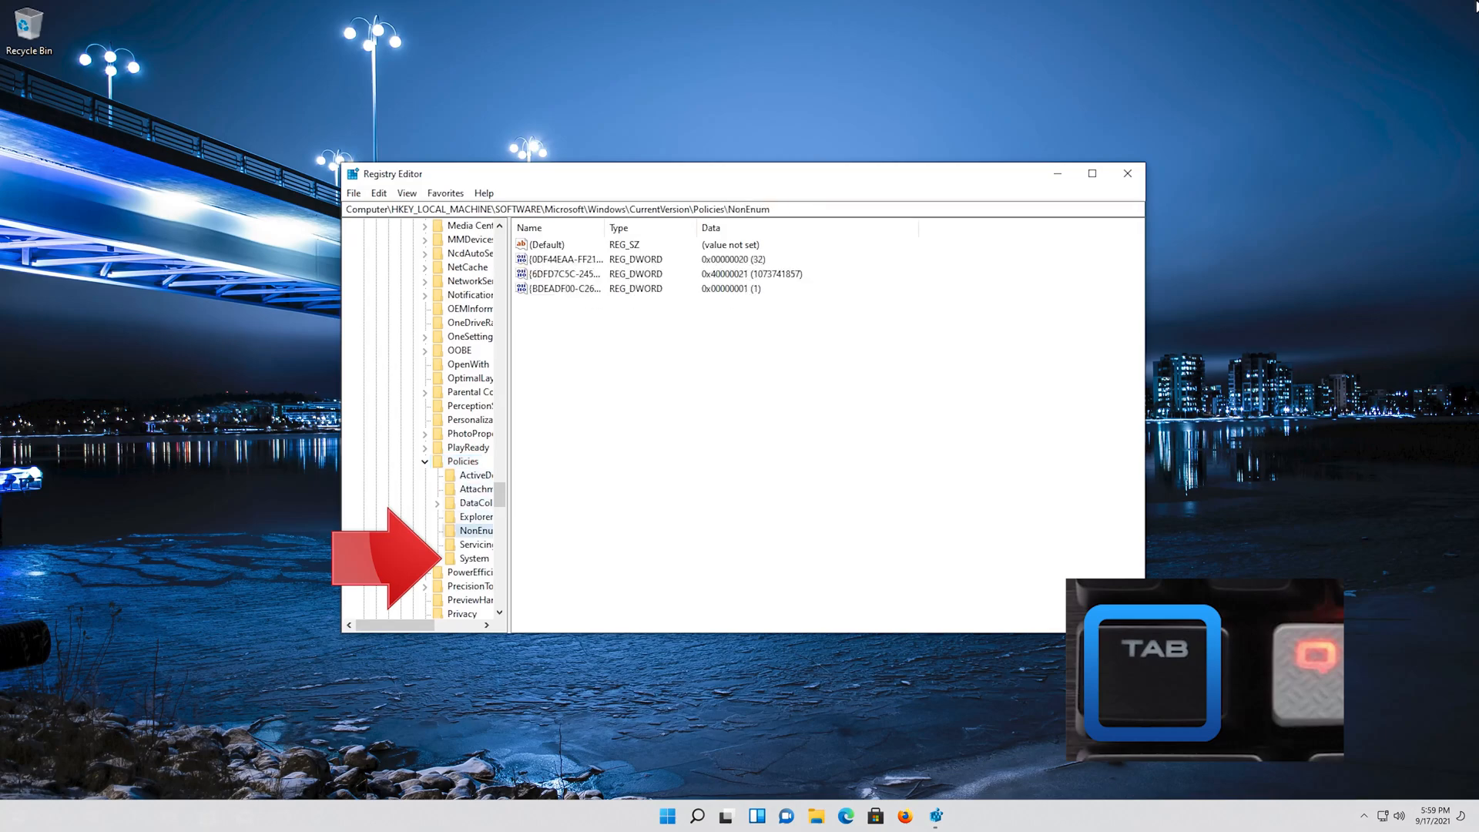
pyautogui.click(475, 557)
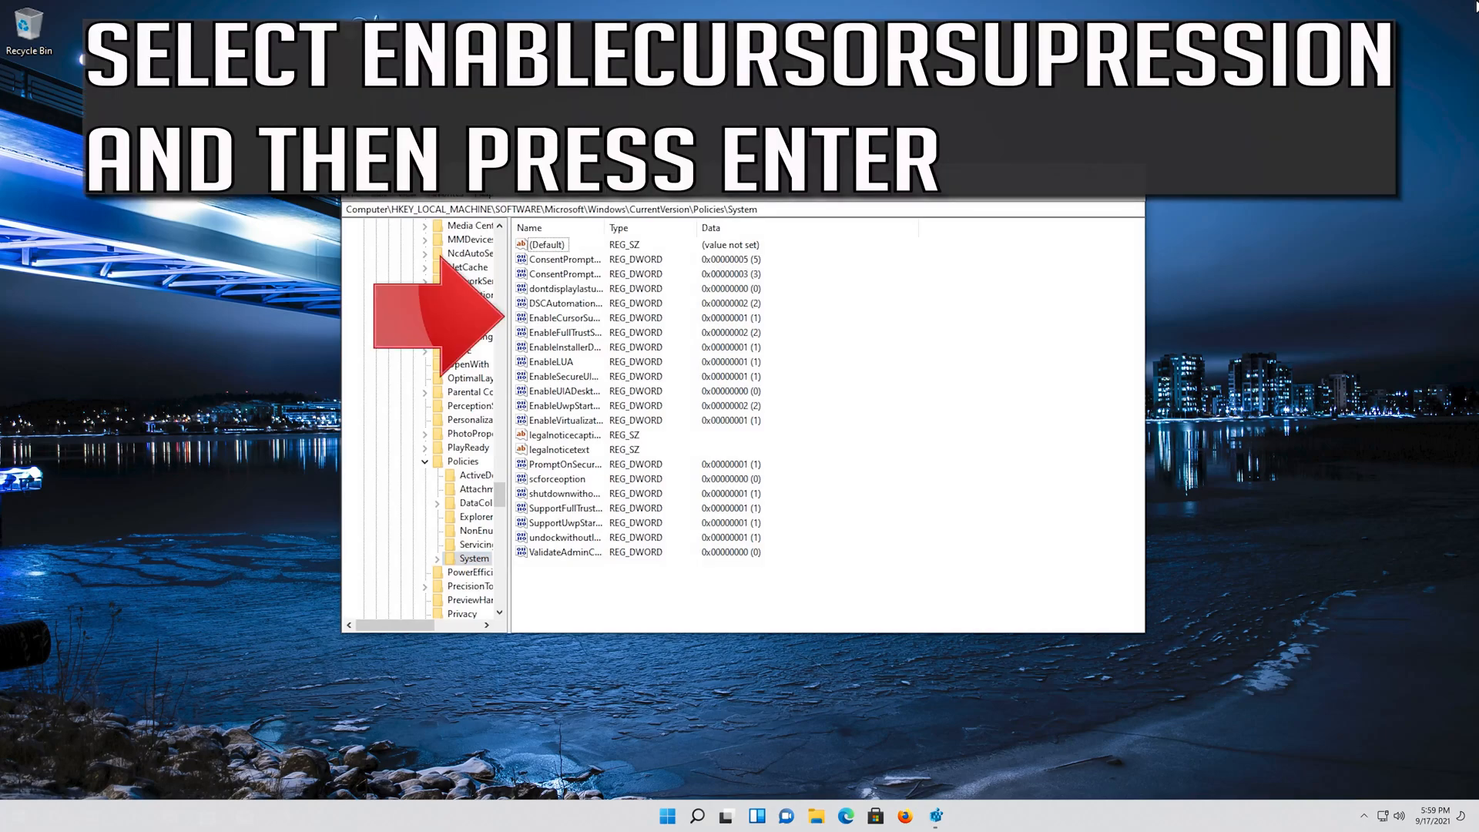
pyautogui.click(563, 259)
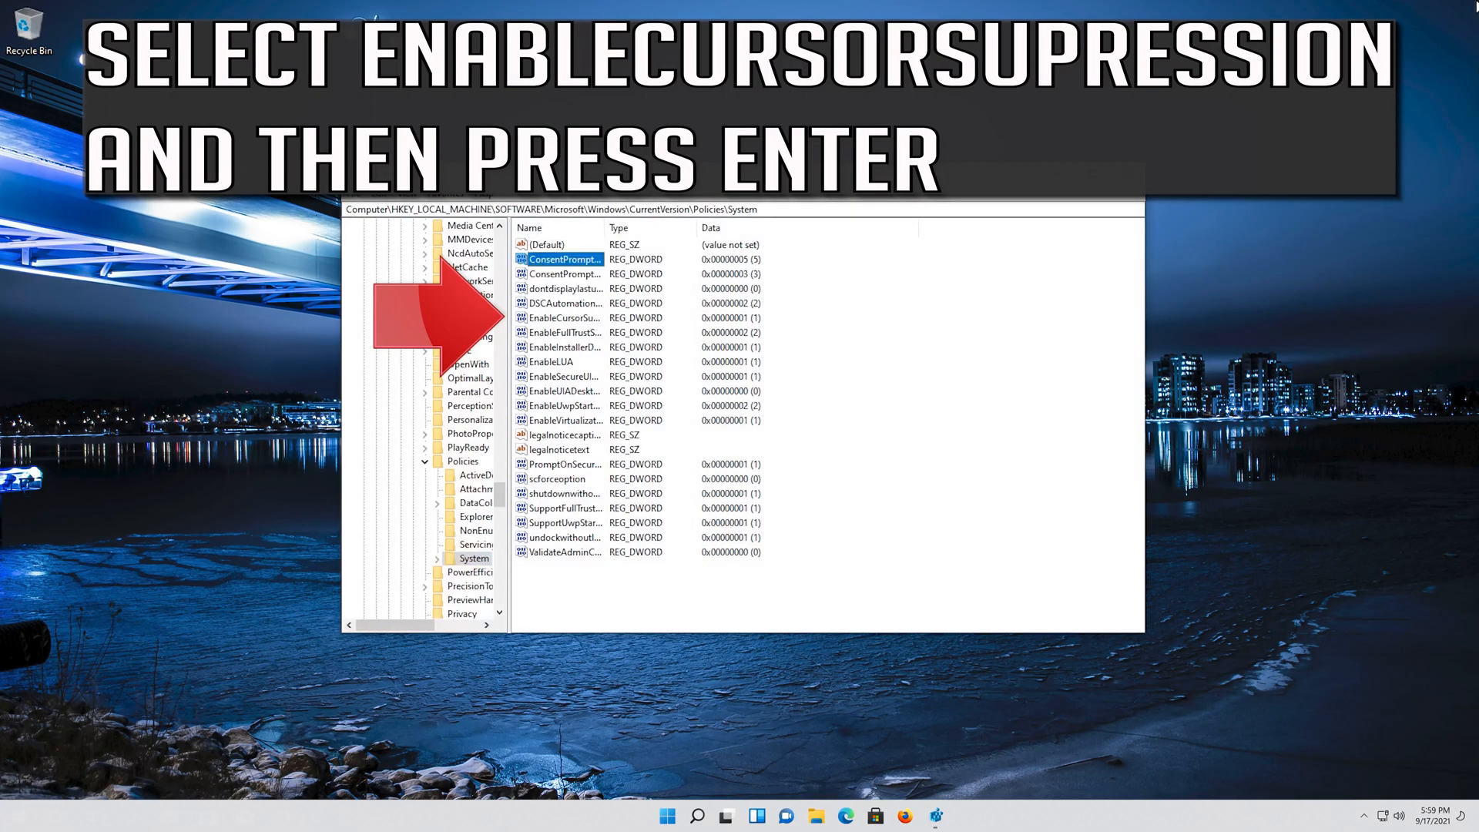
pyautogui.click(560, 317)
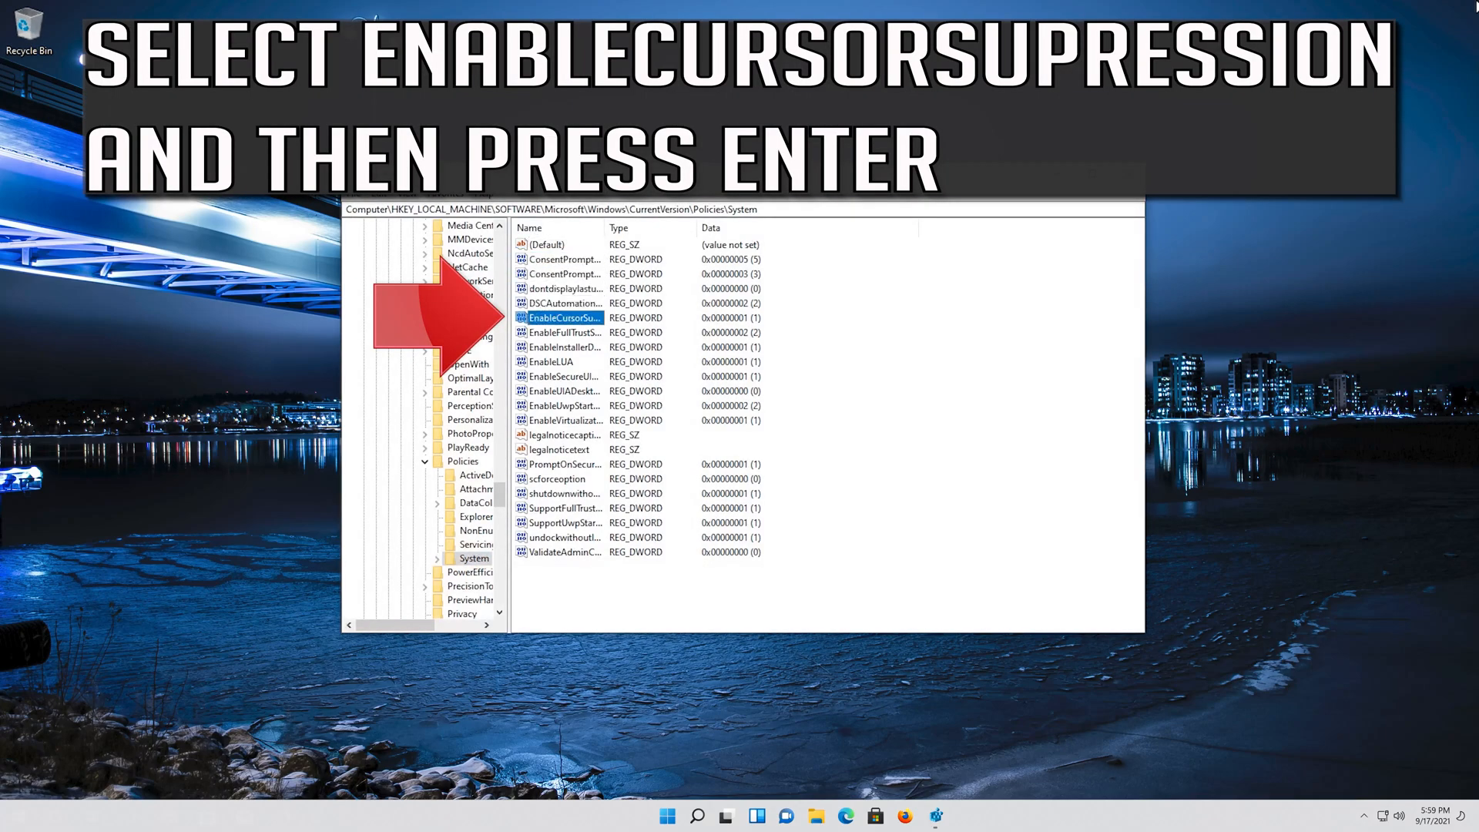
pyautogui.doubleClick(561, 317)
pyautogui.write('0')
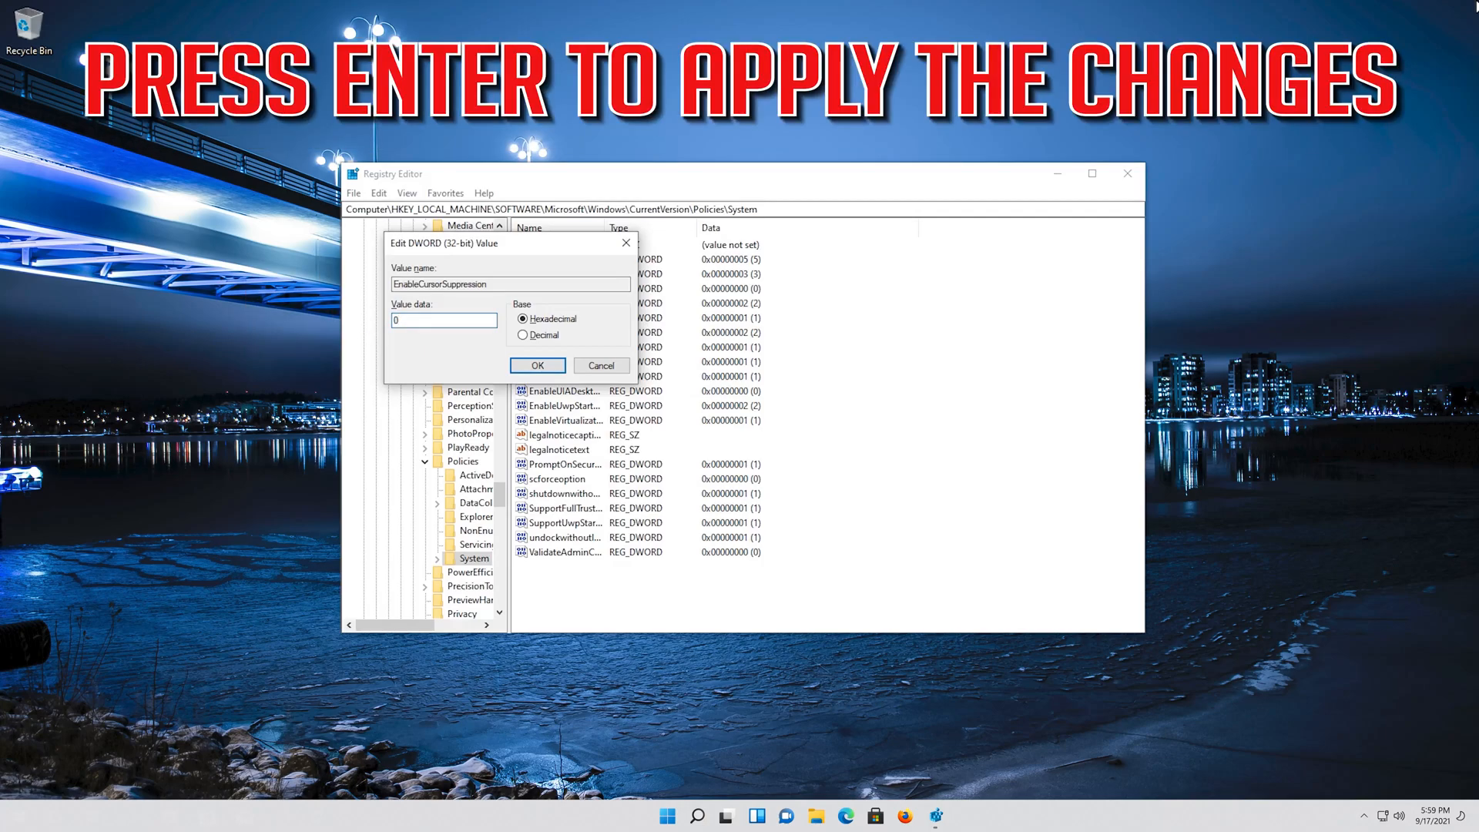
pyautogui.press('ctrl+alt+delete')
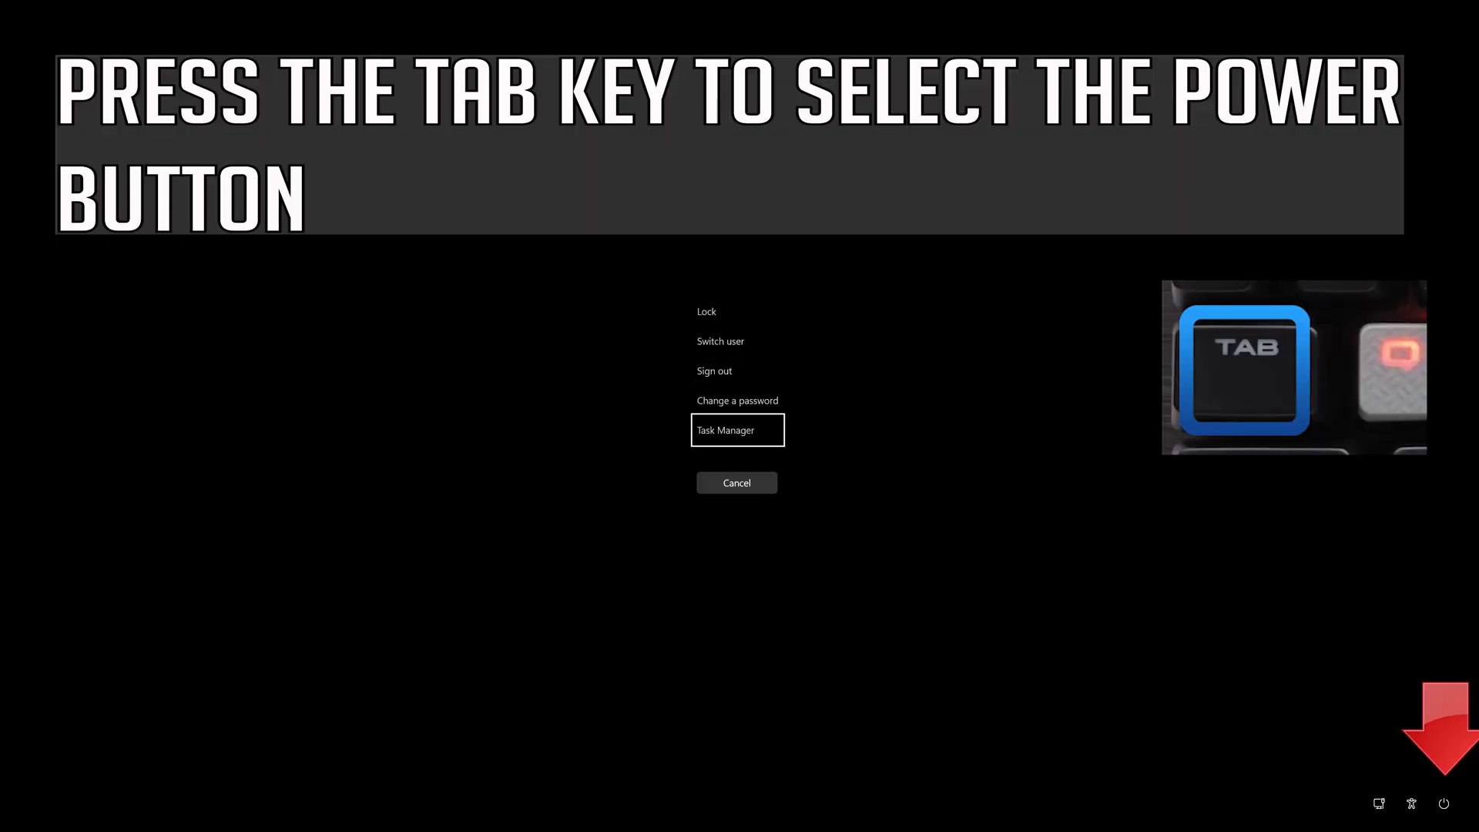
# Show the power options menu on the security screen to restart the PC
pyautogui.press('Tab')
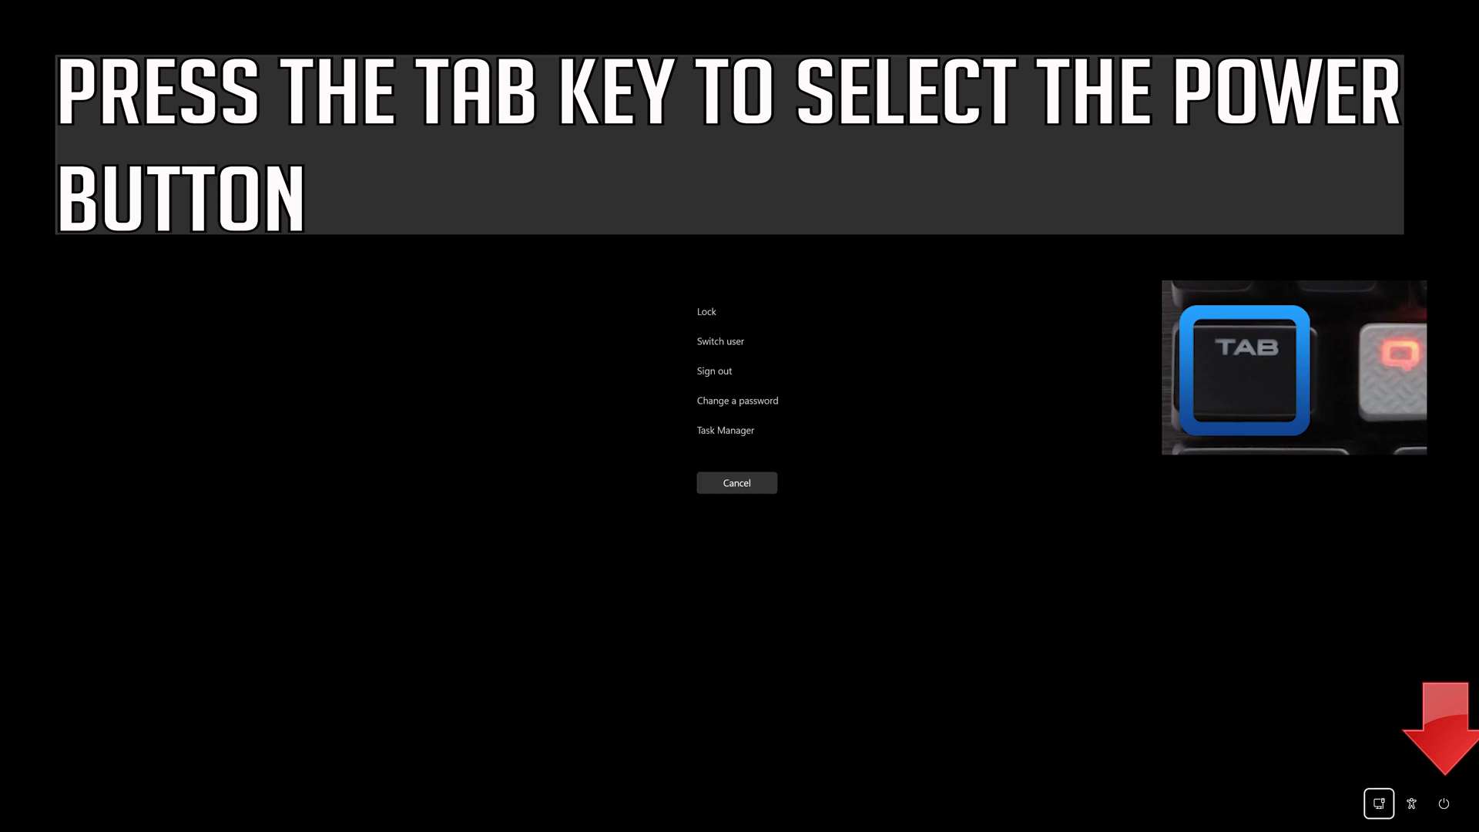
pyautogui.press('Tab')
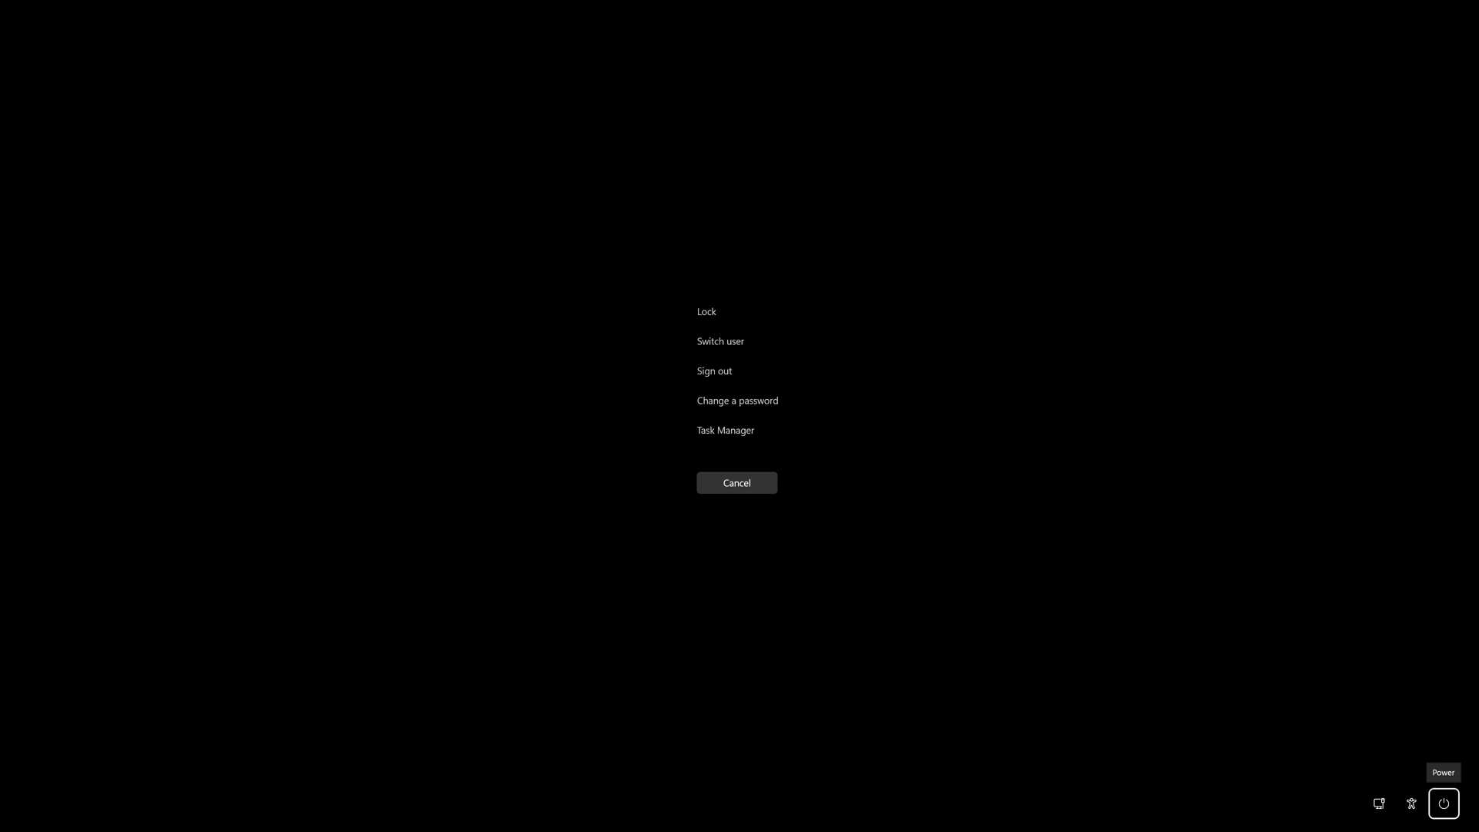
pyautogui.click(1443, 804)
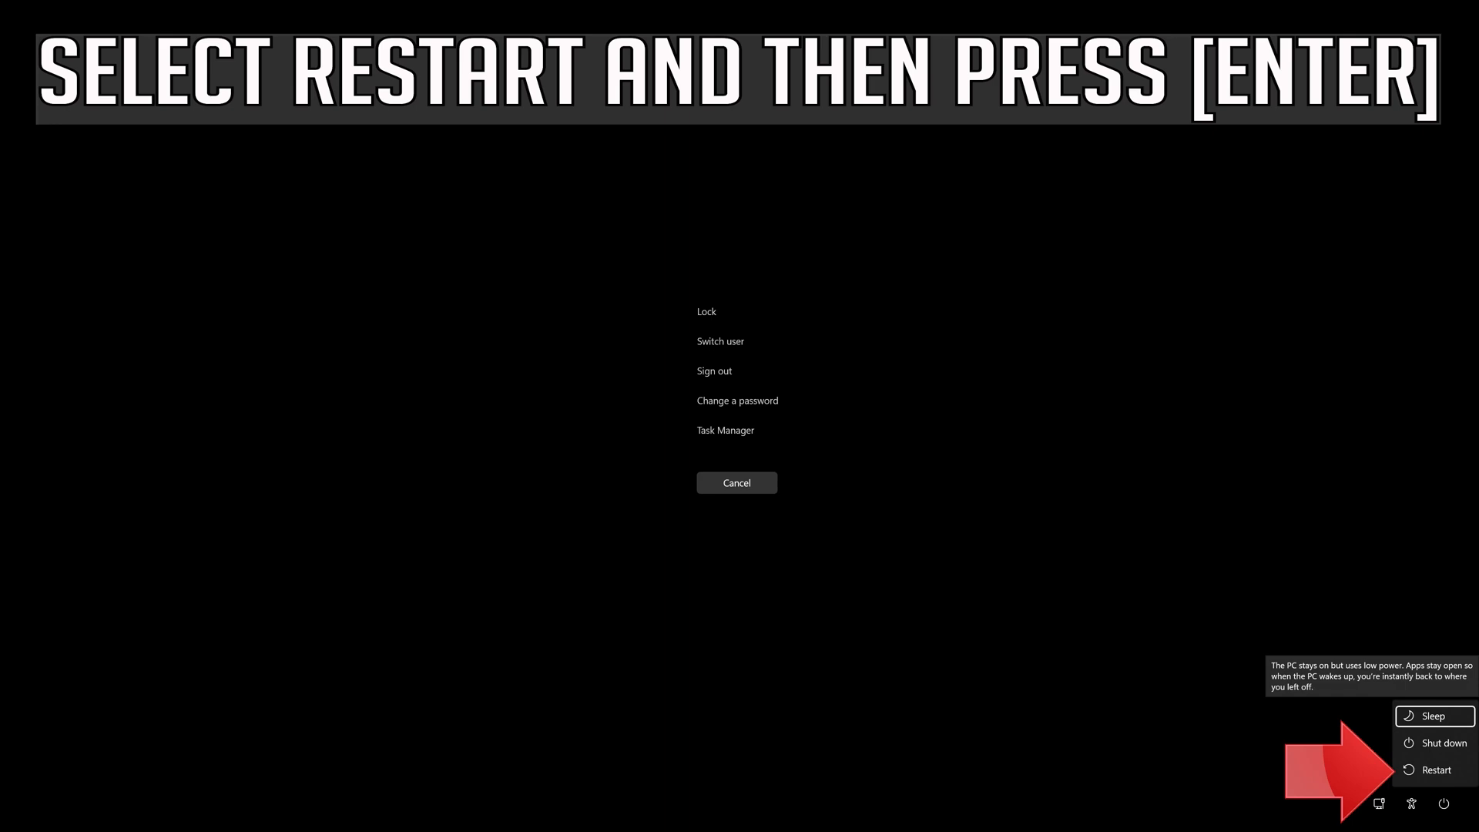
pyautogui.moveTo(1434, 770)
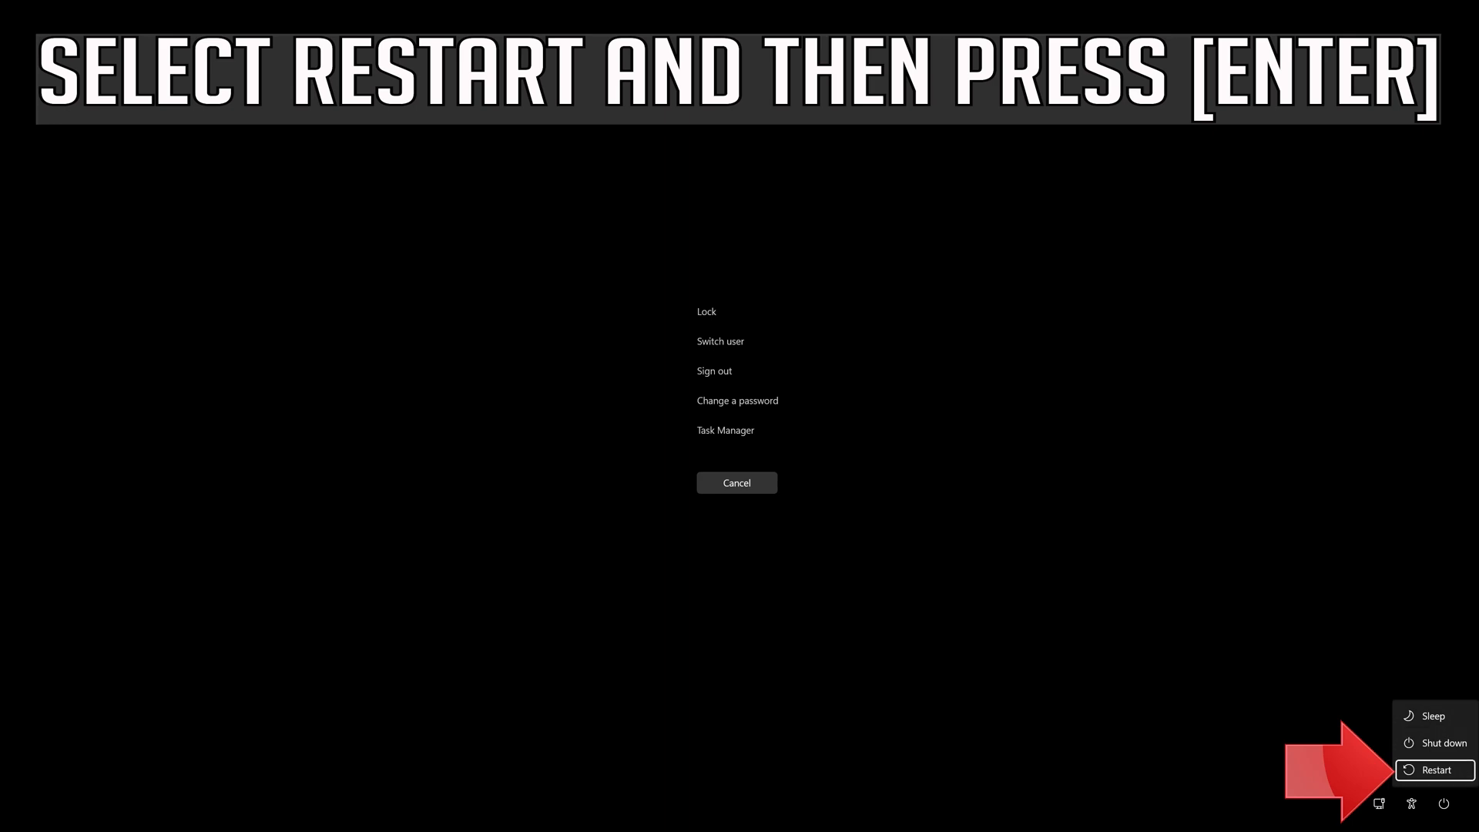
pyautogui.moveTo(1434, 770)
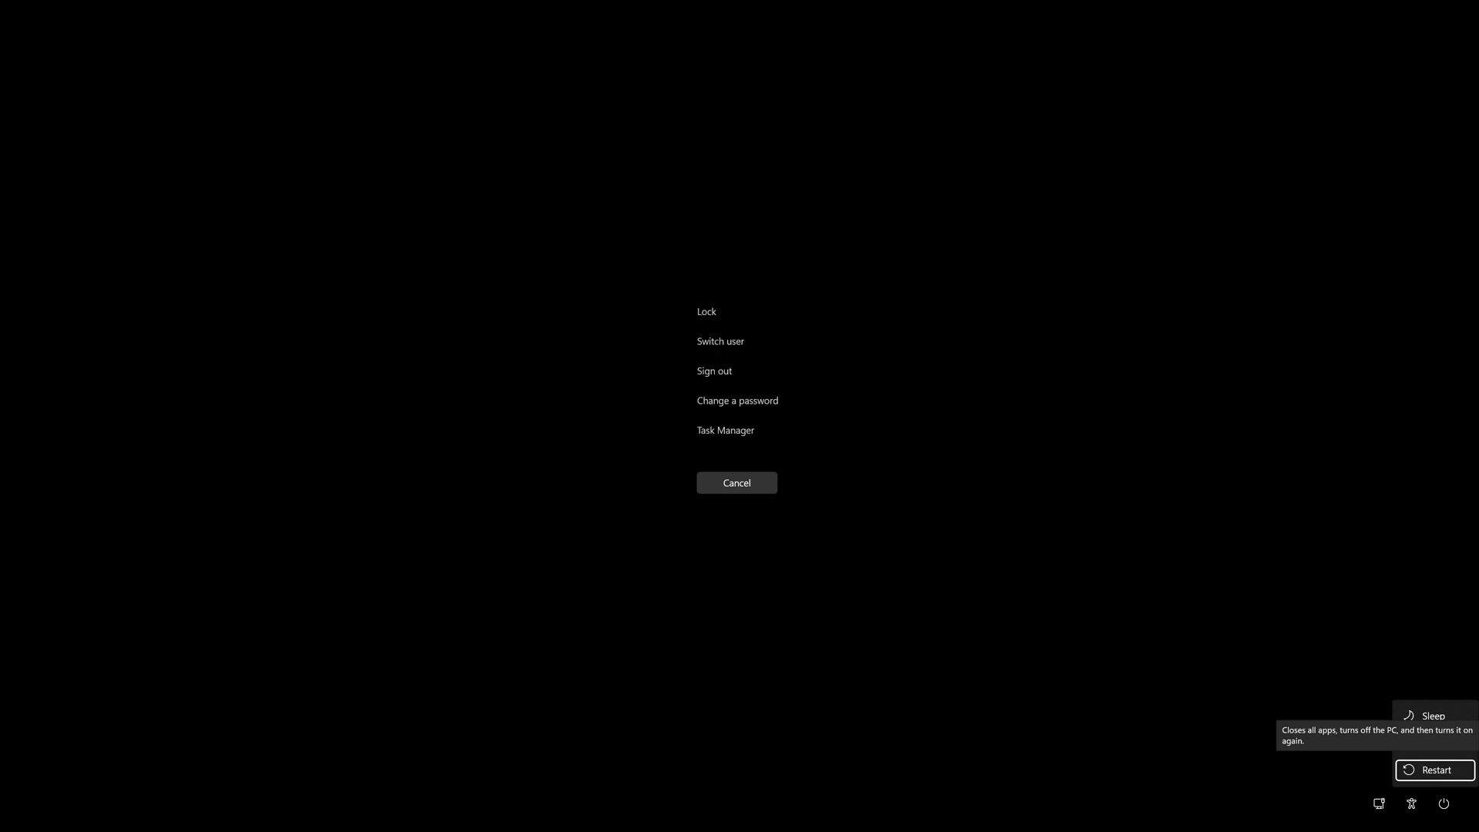